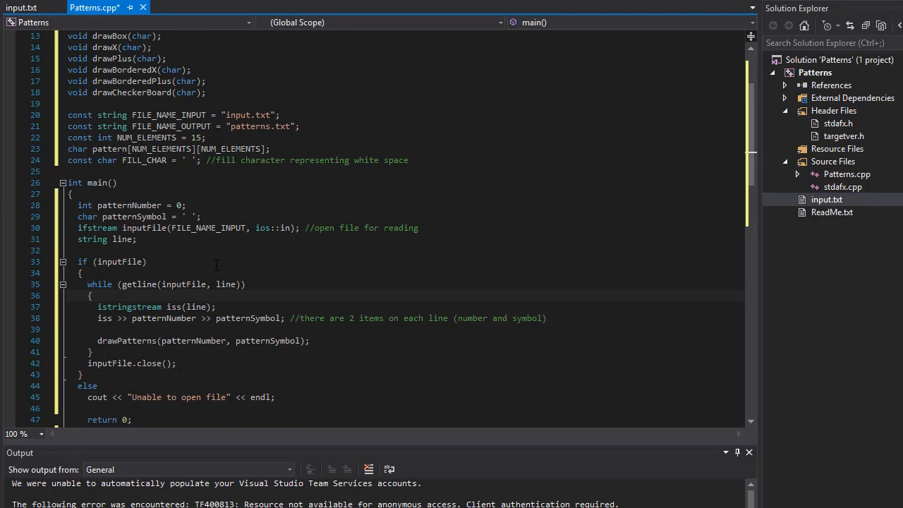
# Begin a switch on patternNumber inside drawPatterns with a case 1: label.
pyautogui.scroll(-3)
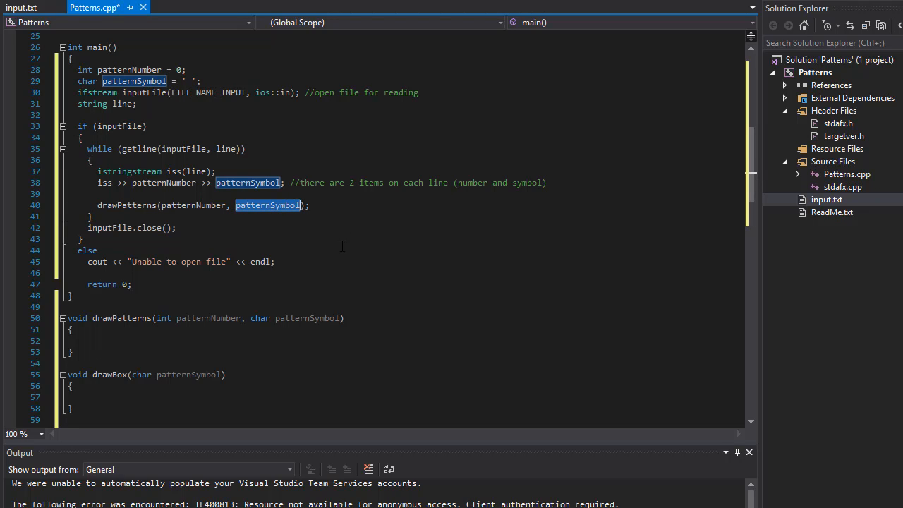
pyautogui.moveTo(290, 309)
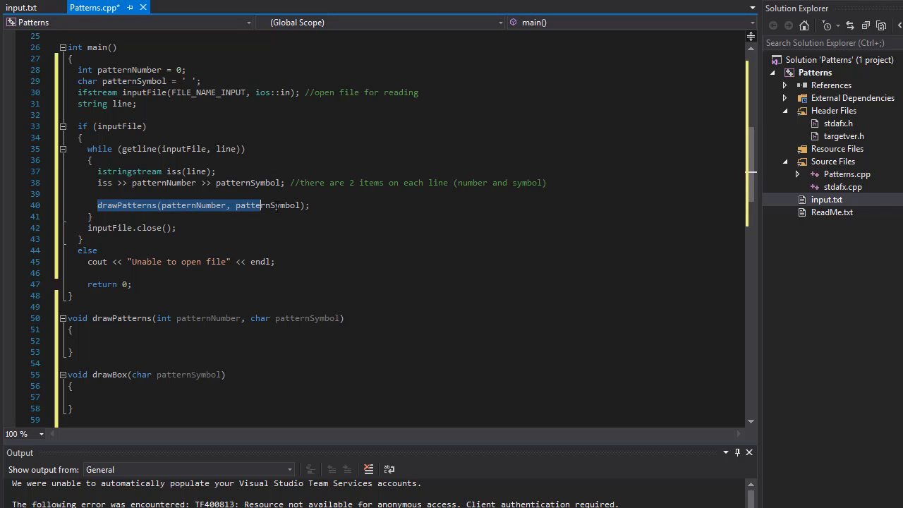
pyautogui.scroll(-3)
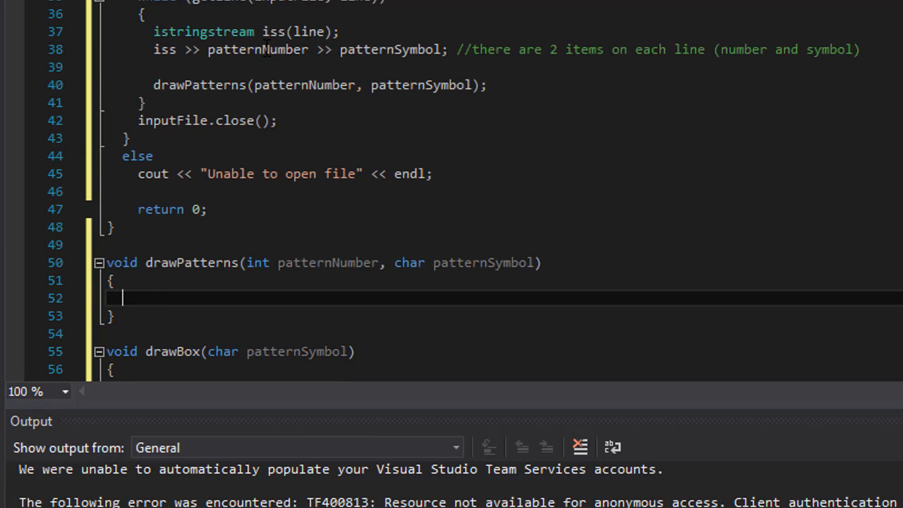
pyautogui.scroll(-3)
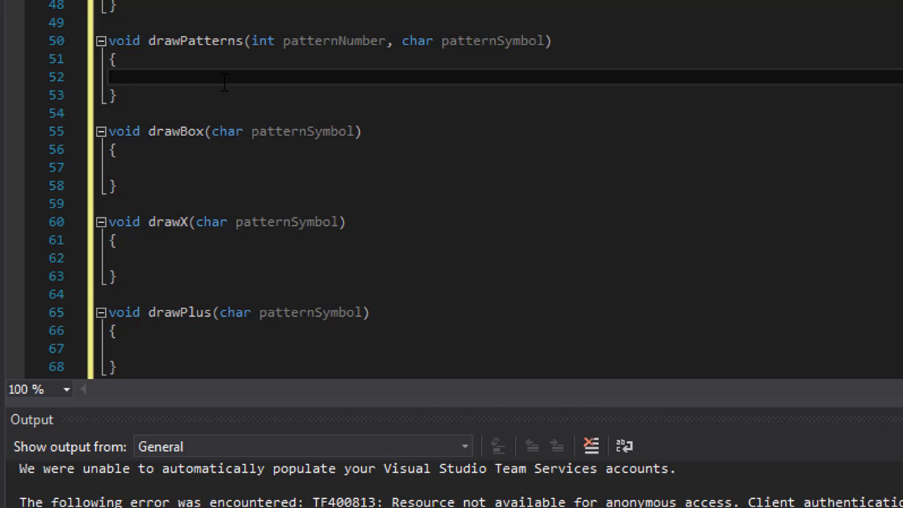
pyautogui.click(125, 76)
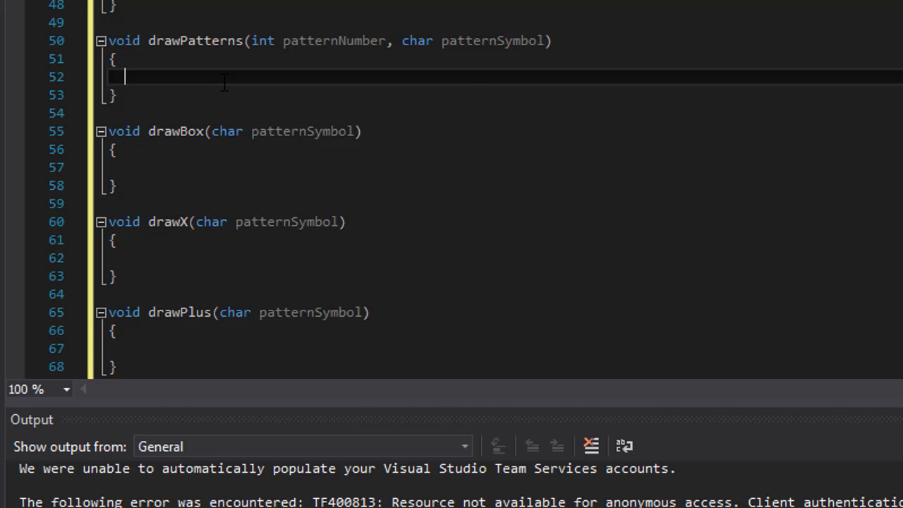
pyautogui.write('switch (')
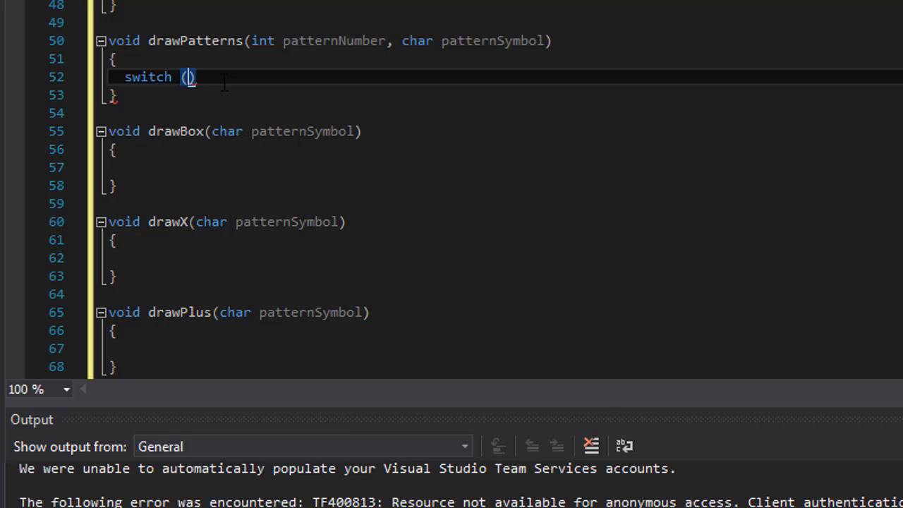
pyautogui.write('patternNumber')
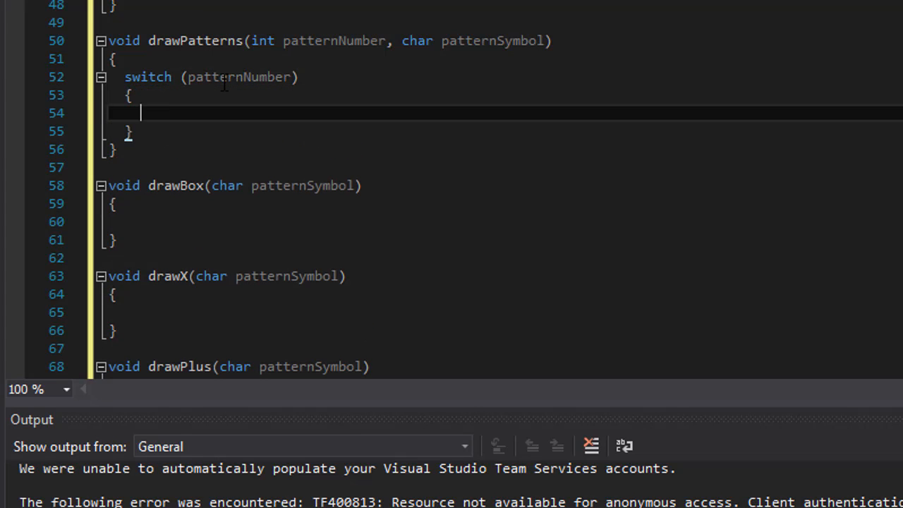
pyautogui.write('case 1')
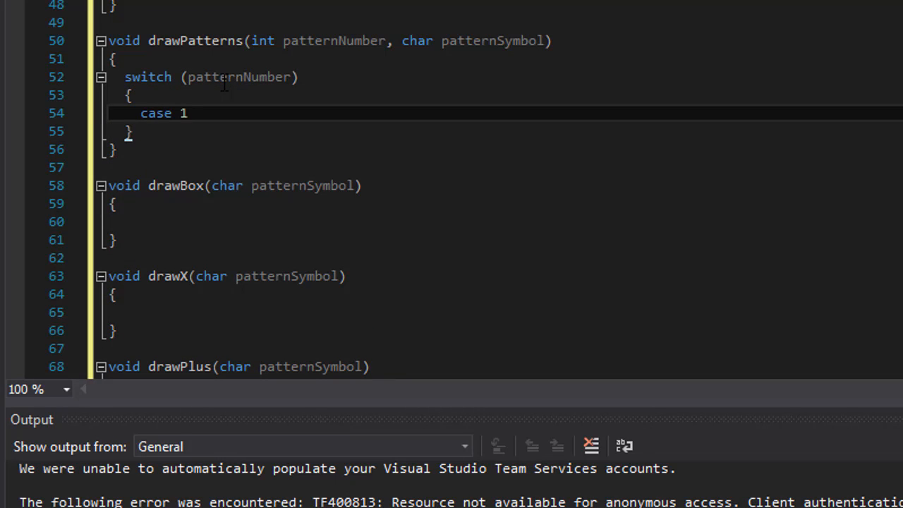
pyautogui.write(':')
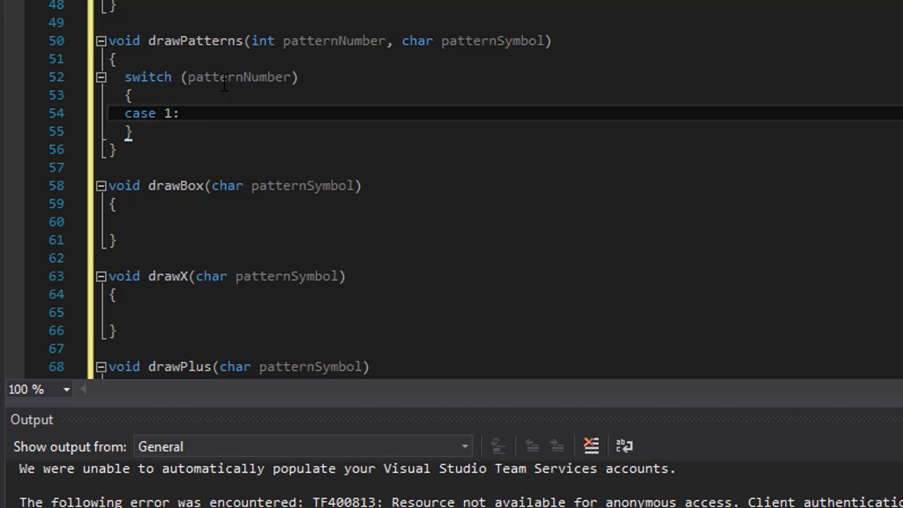
# Make case 1 call drawBox(patternSymbol), completing the argument via IntelliSense.
pyautogui.click(184, 113)
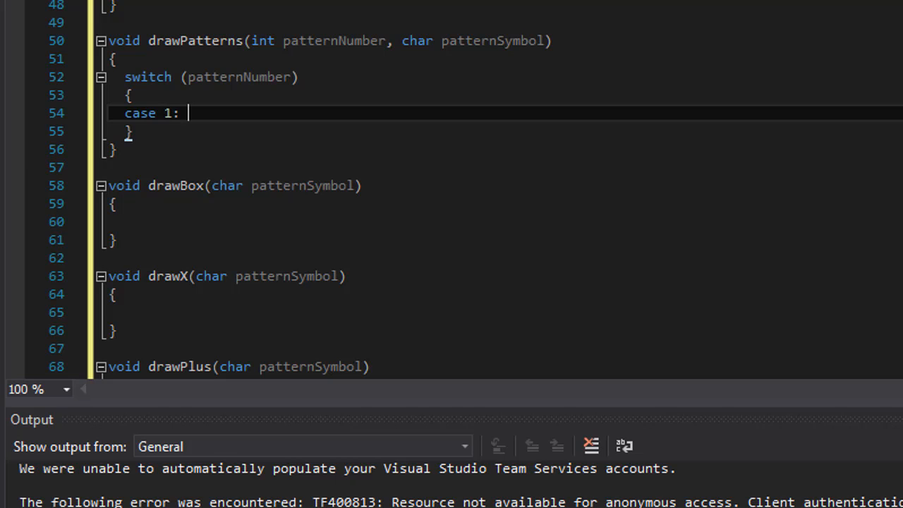
pyautogui.moveTo(264, 86)
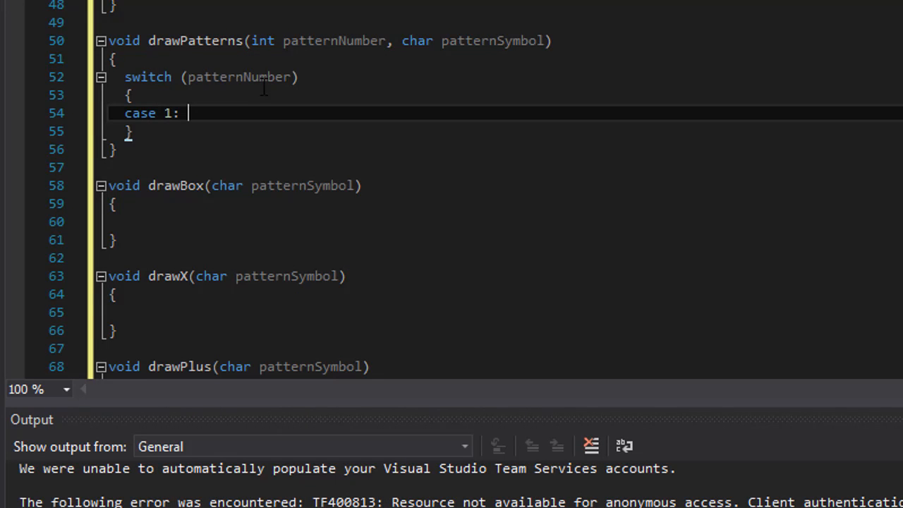
pyautogui.write('draw')
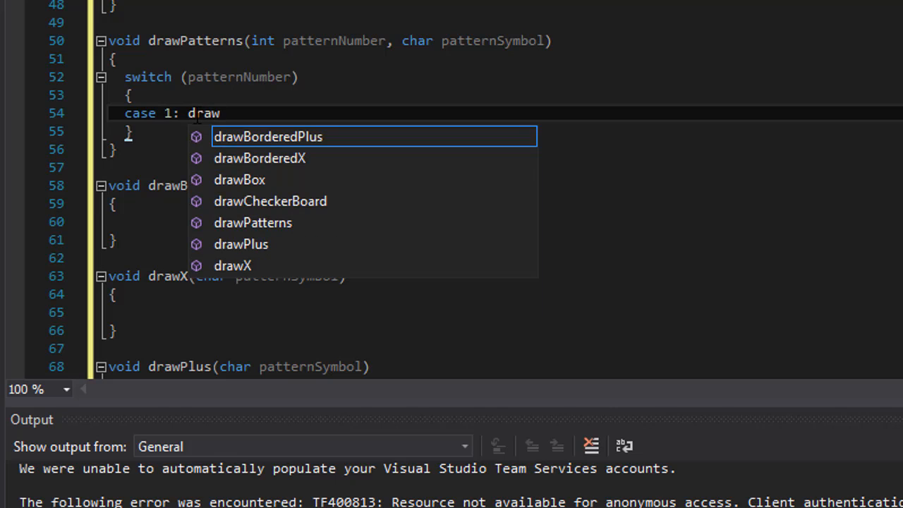
pyautogui.write('Box')
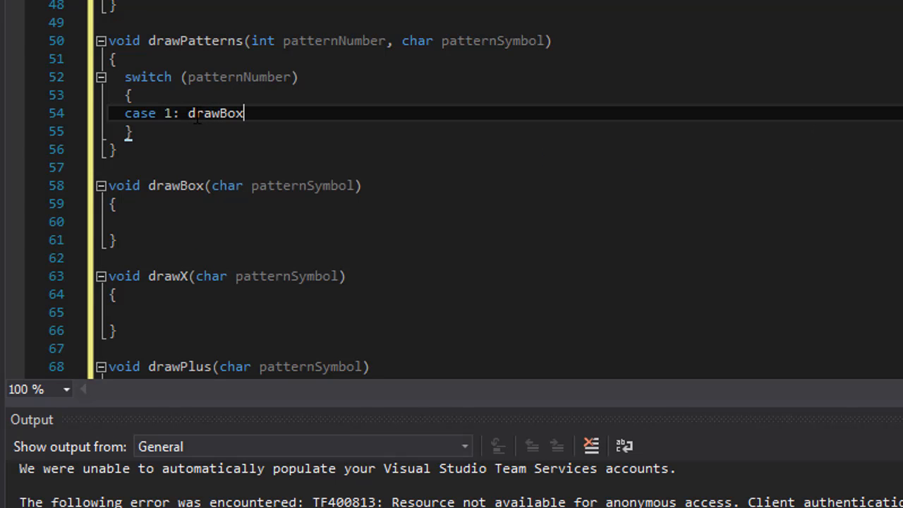
pyautogui.write('(pa')
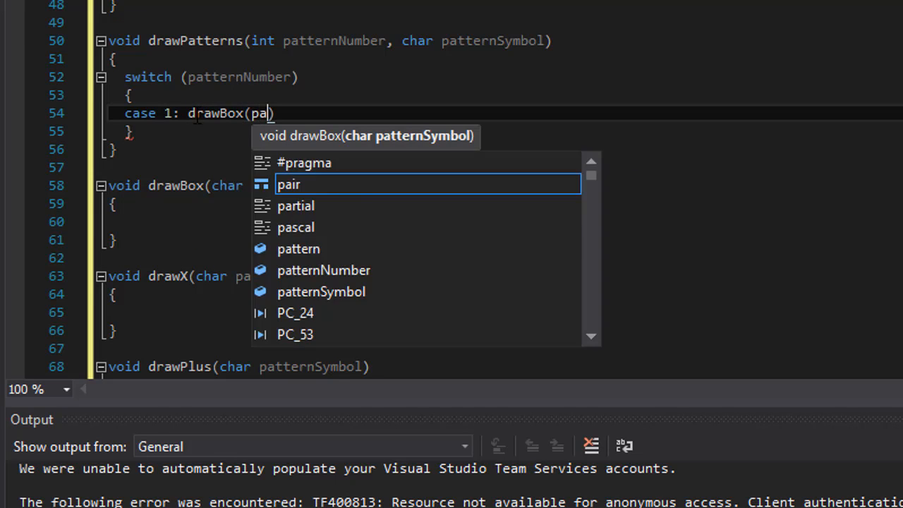
pyautogui.write('tt')
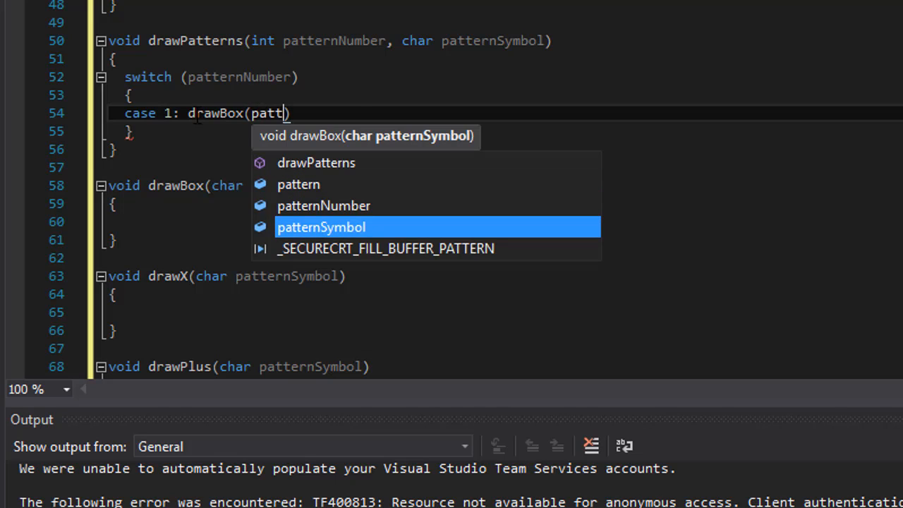
pyautogui.press('Tab')
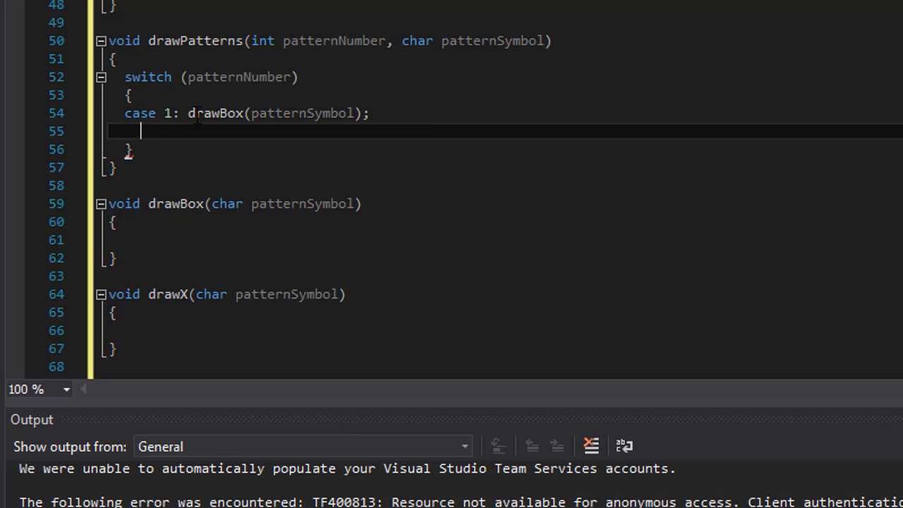
# End case 1 with break and add case 2 calling drawX(patternSymbol) followed by break.
pyautogui.write('break;')
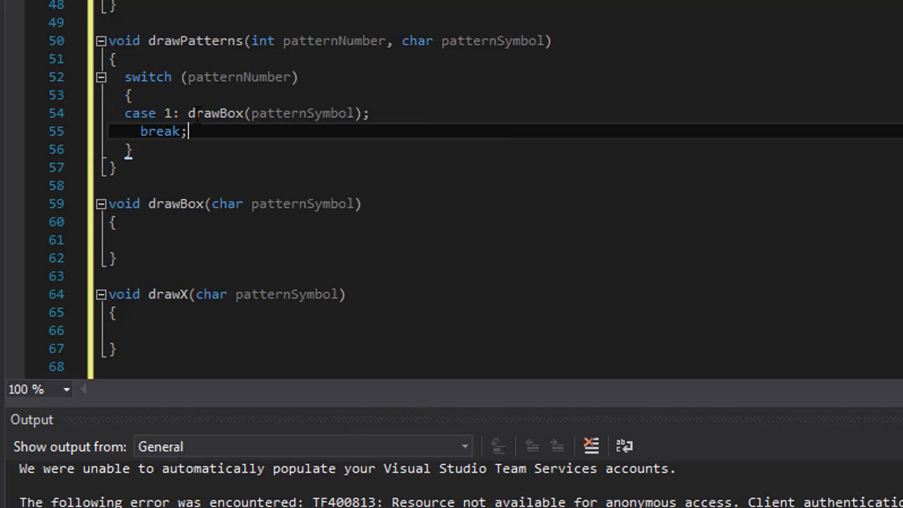
pyautogui.write('case 2')
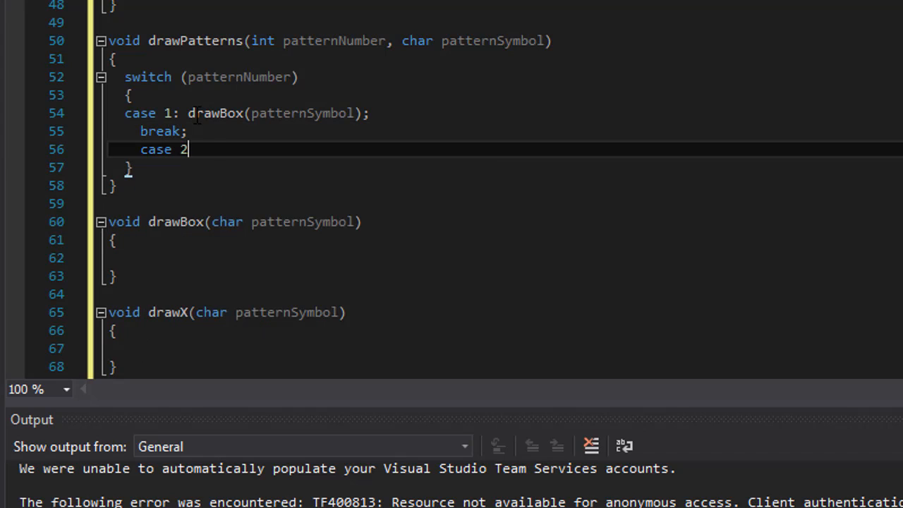
pyautogui.write(':')
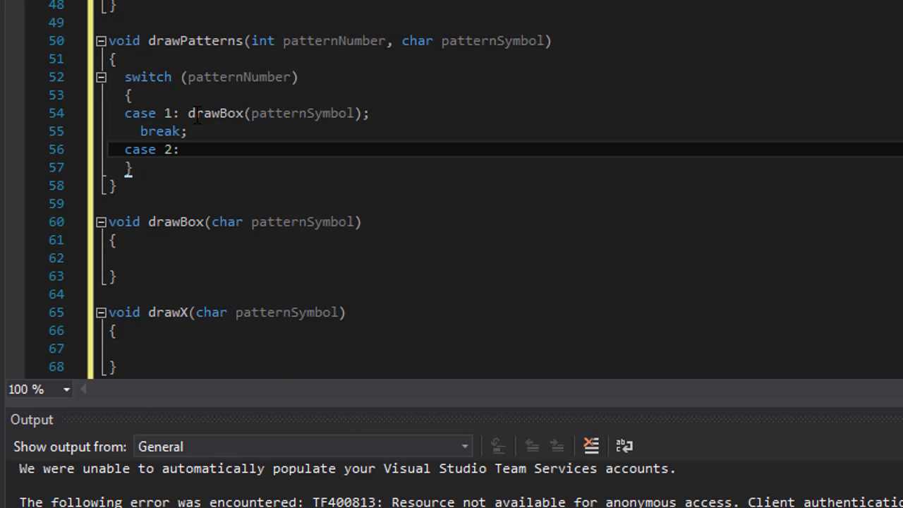
pyautogui.click(186, 150)
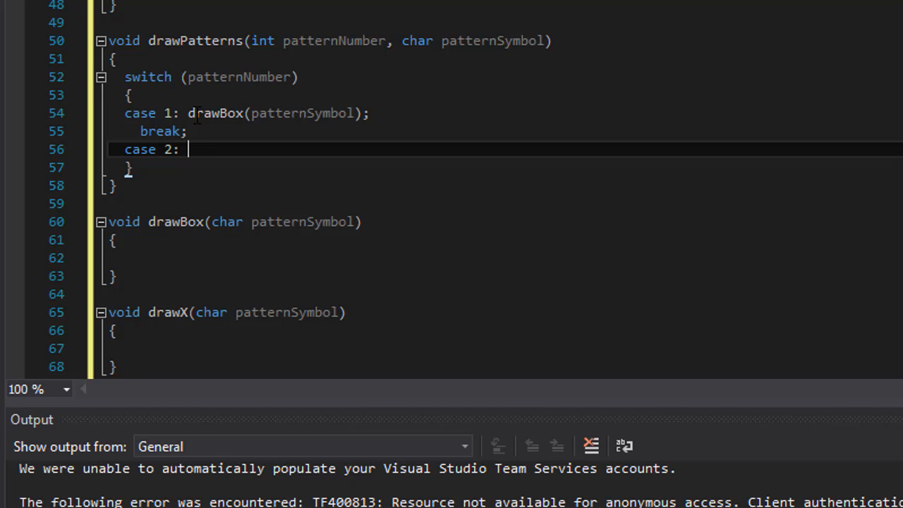
pyautogui.write('draw')
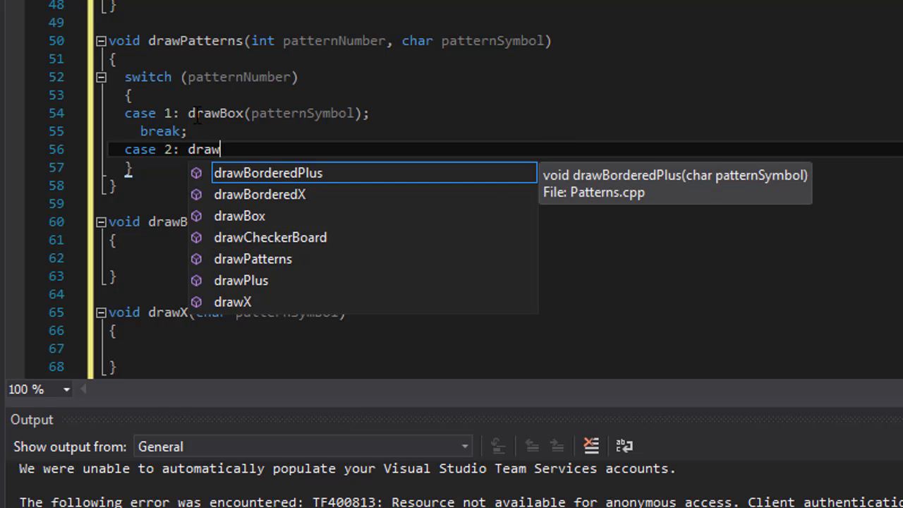
pyautogui.write('X')
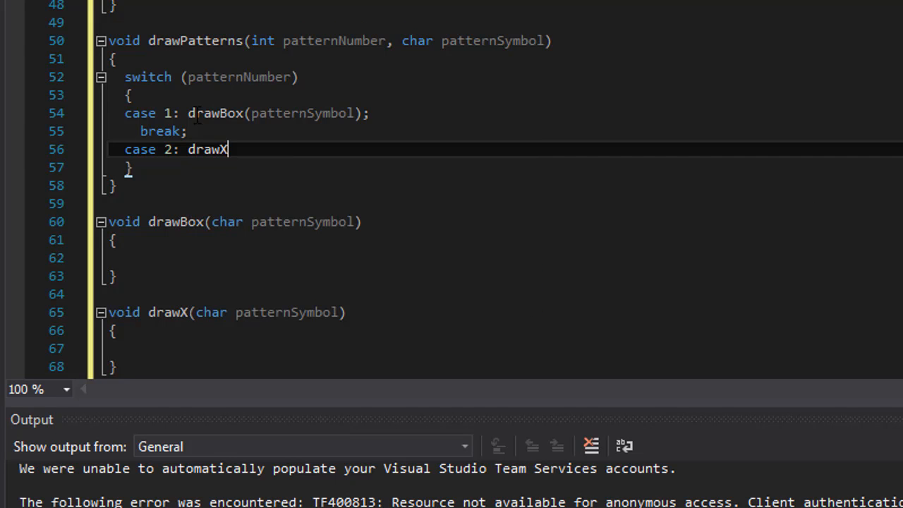
pyautogui.doubleClick(208, 149)
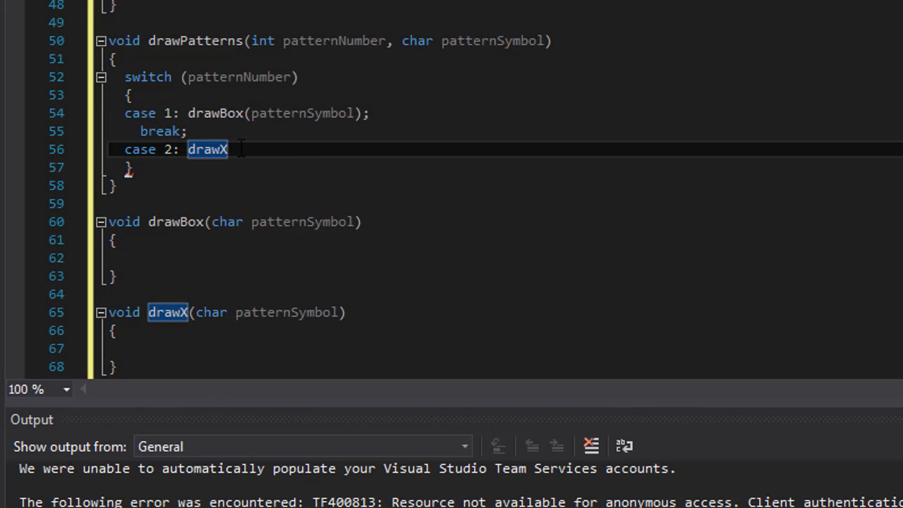
pyautogui.moveTo(422, 176)
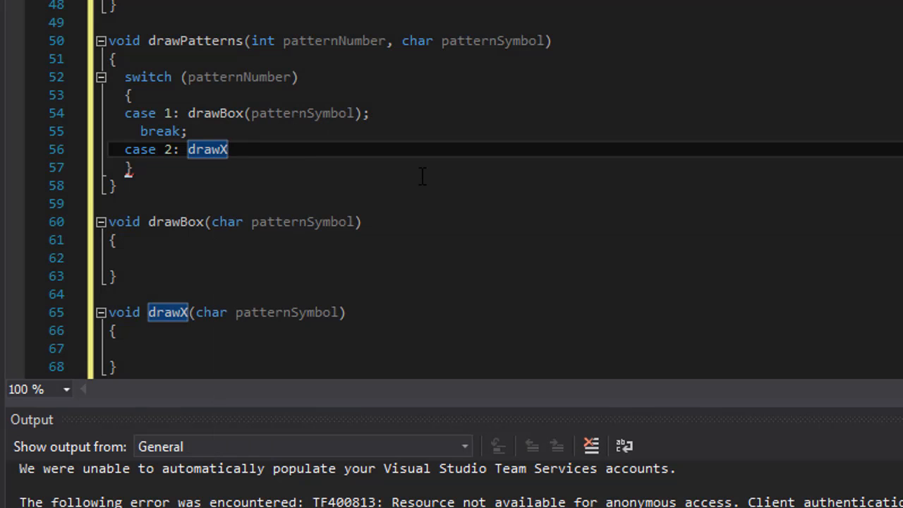
pyautogui.write('(patternSymbol);')
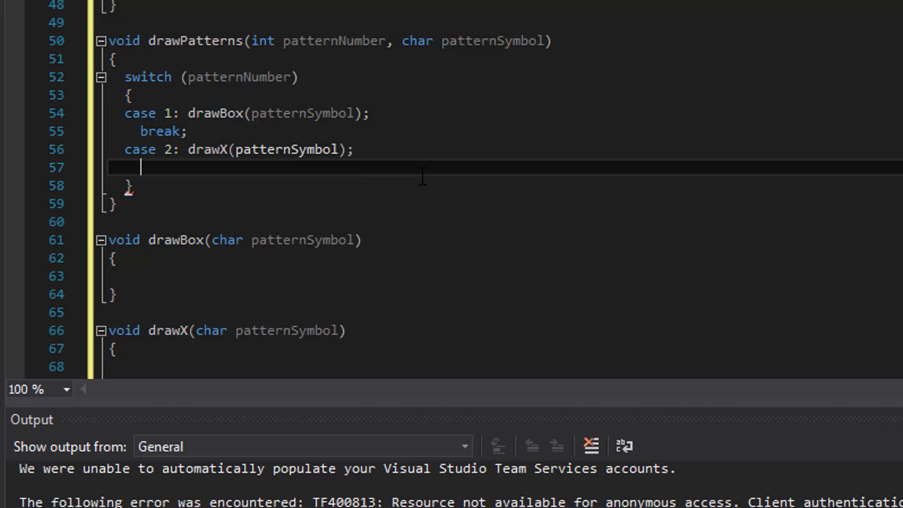
pyautogui.write('break;')
pyautogui.write('case')
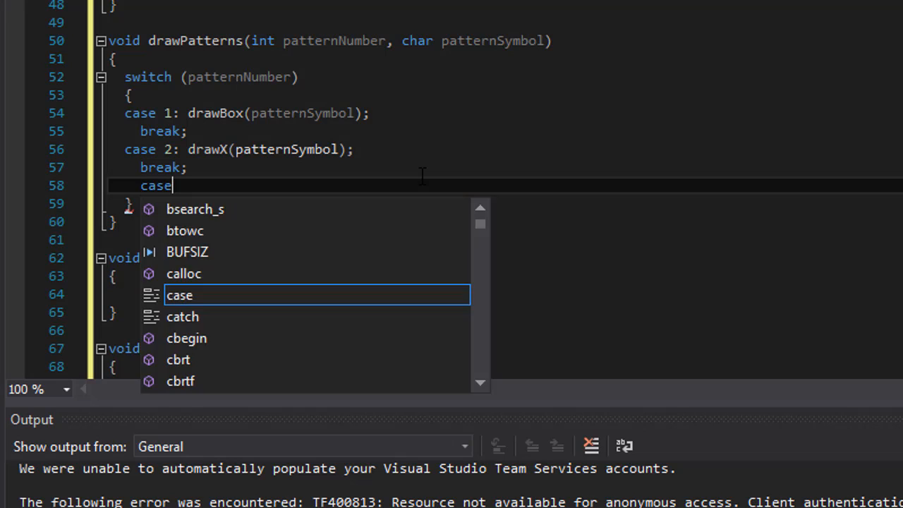
# Add case 3 calling drawPlus(patternSymbol) followed by break.
pyautogui.write('3: dra')
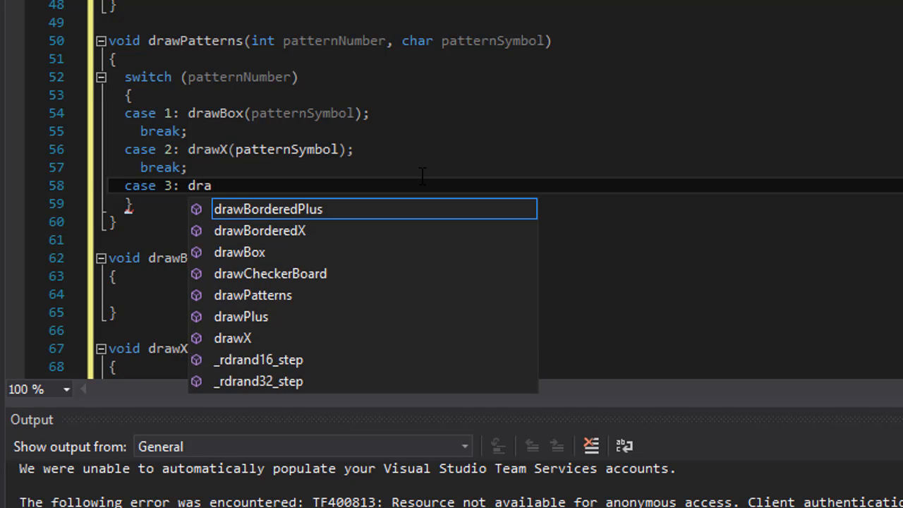
pyautogui.write('wPl')
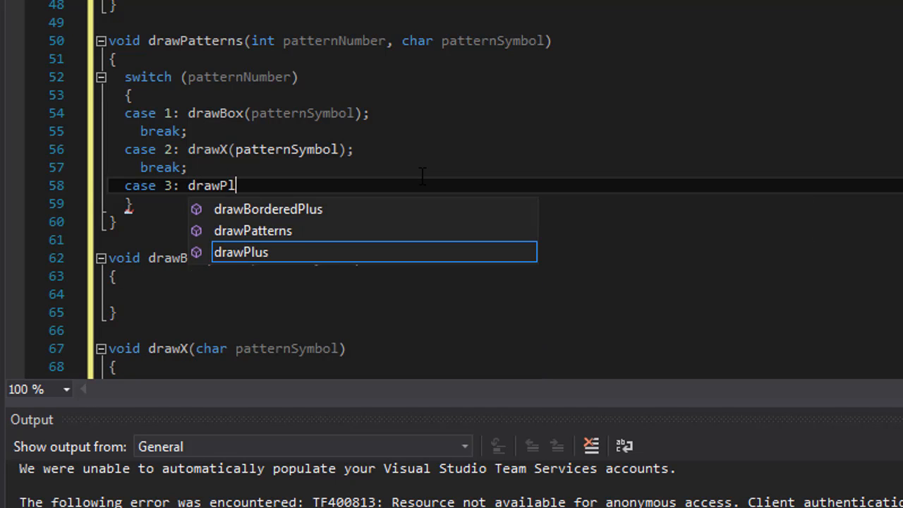
pyautogui.press('Tab')
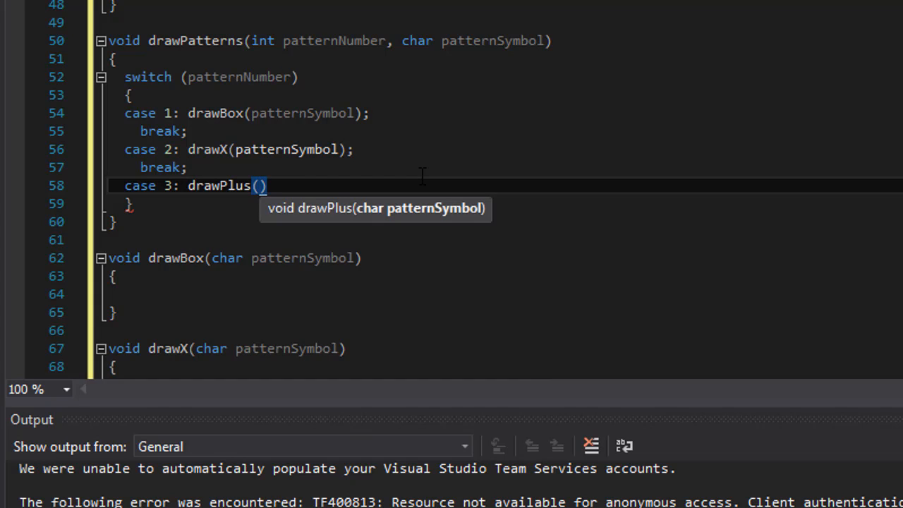
pyautogui.write('pattern')
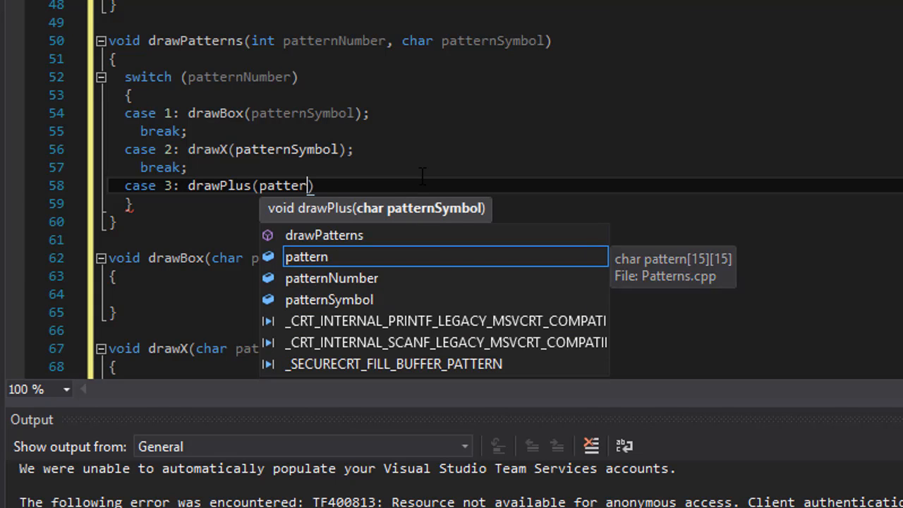
pyautogui.write('s')
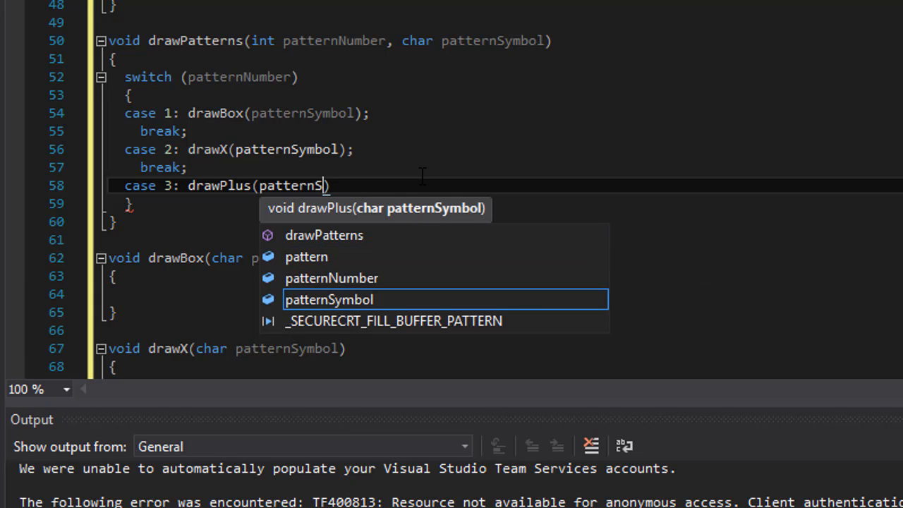
pyautogui.write('ymbol')
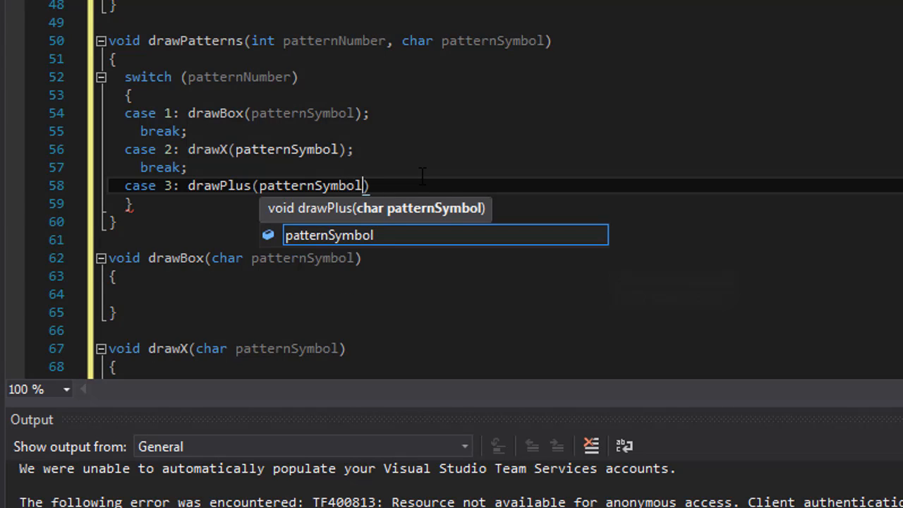
pyautogui.write(');')
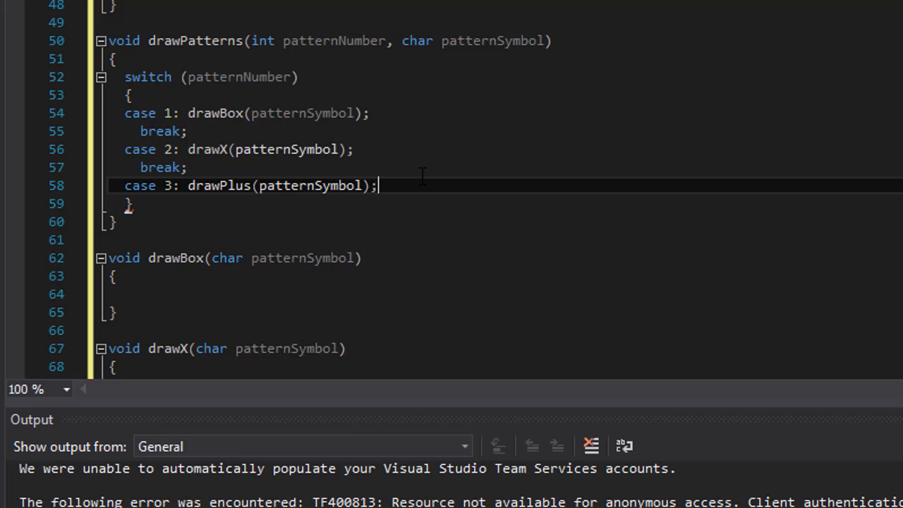
pyautogui.write('break;')
pyautogui.write('c')
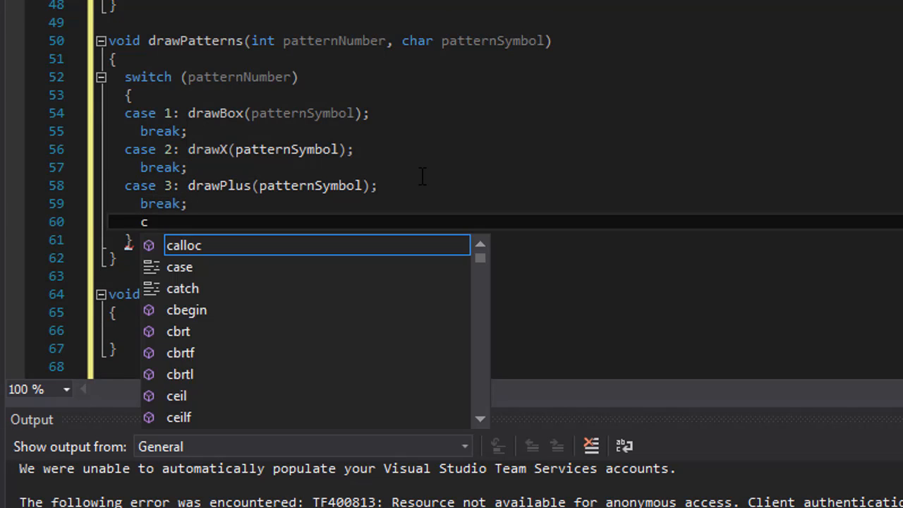
# Add cases 4 and 5 calling drawBorderedX and drawBorderedPlus with patternSymbol.
pyautogui.write('ase 4:')
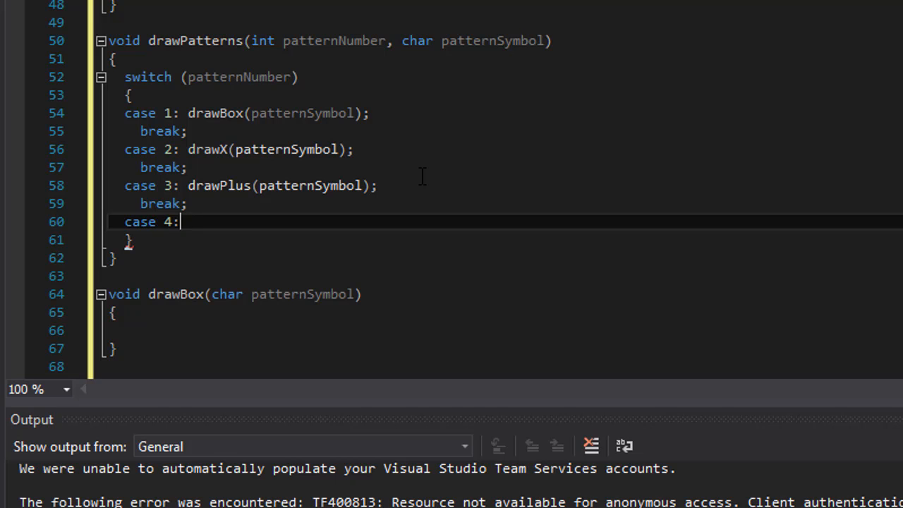
pyautogui.write('draw')
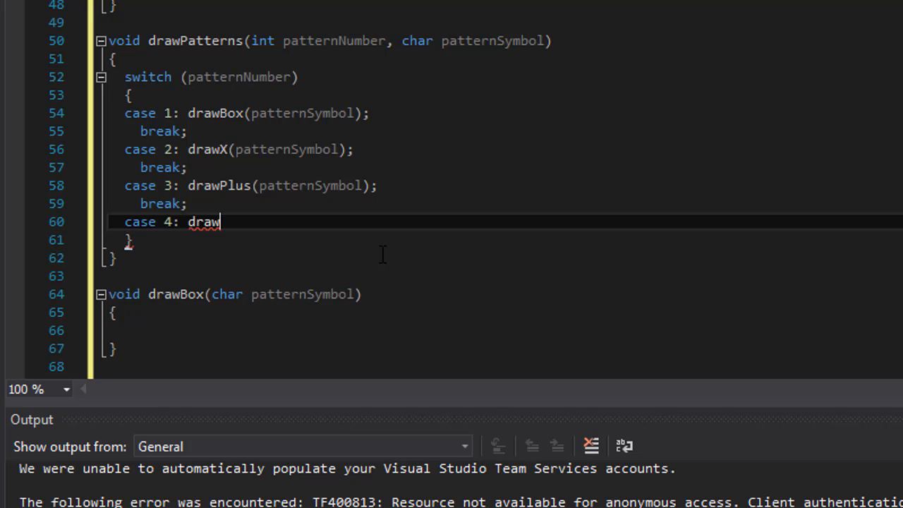
pyautogui.write('Bord')
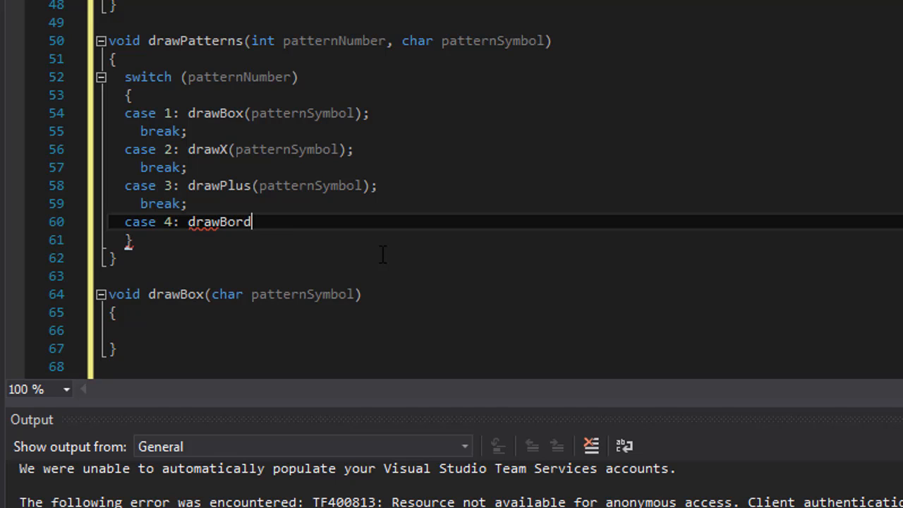
pyautogui.press('Backspace')
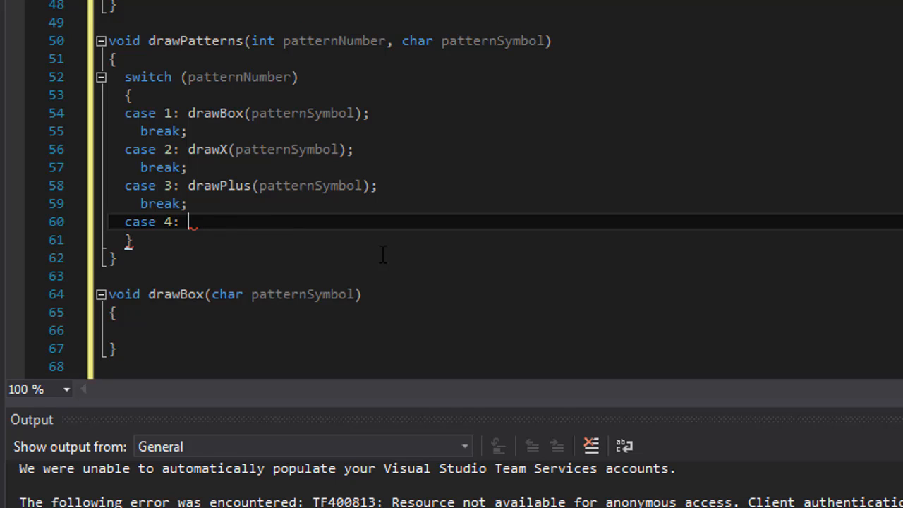
pyautogui.write('drawBorderedX(patternSymbol);')
pyautogui.write('case 5:')
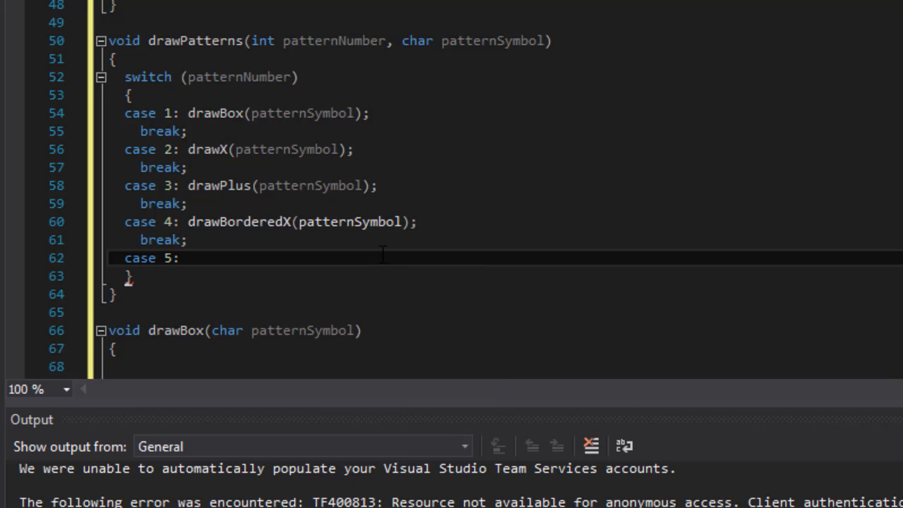
pyautogui.write('drawBorderedPlus')
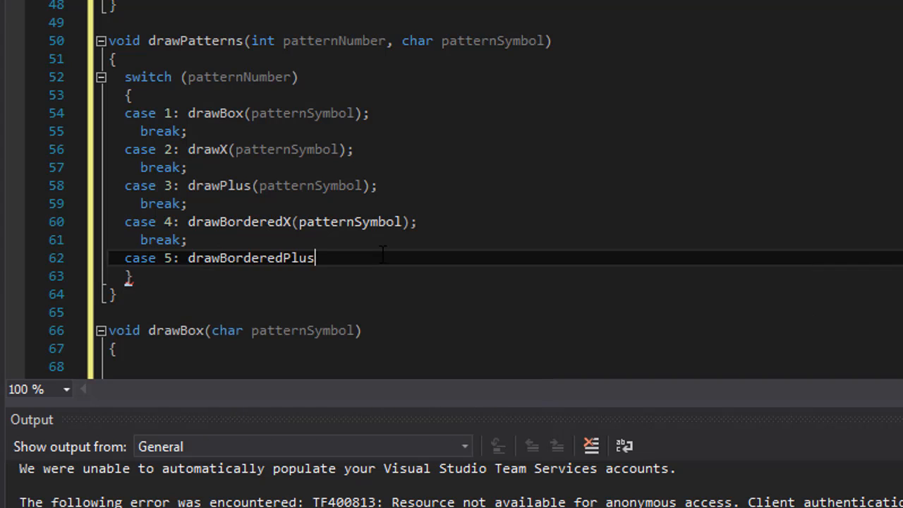
pyautogui.write('()')
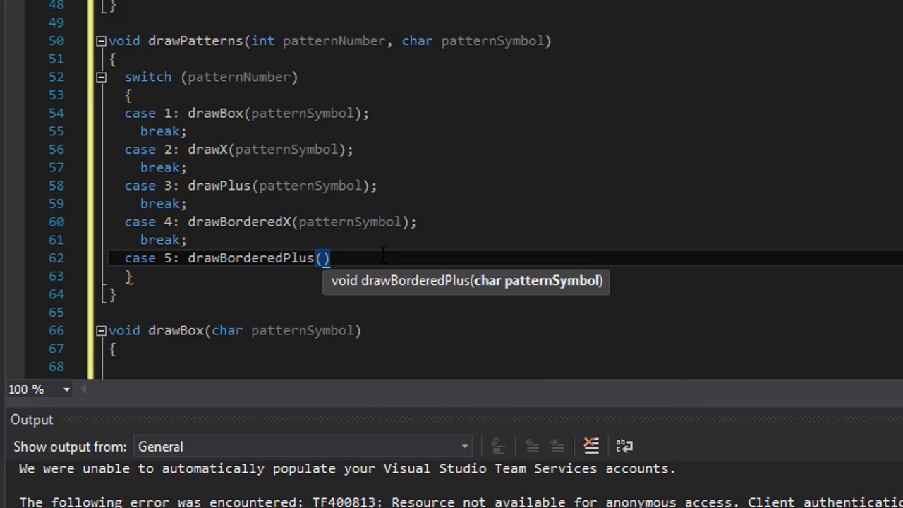
pyautogui.write('patternSymbol')
pyautogui.write('break;')
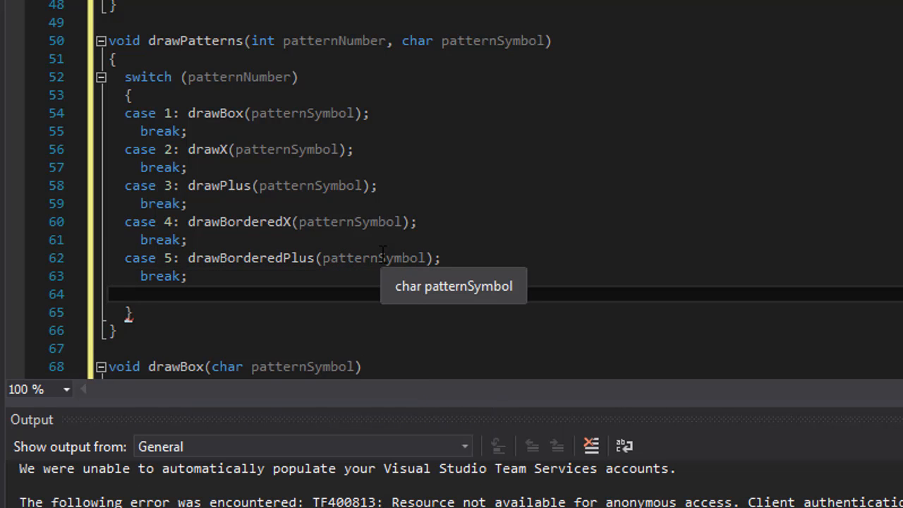
# Add case 6 calling drawCheckerBoard(patternSymbol) followed by break.
pyautogui.write('case')
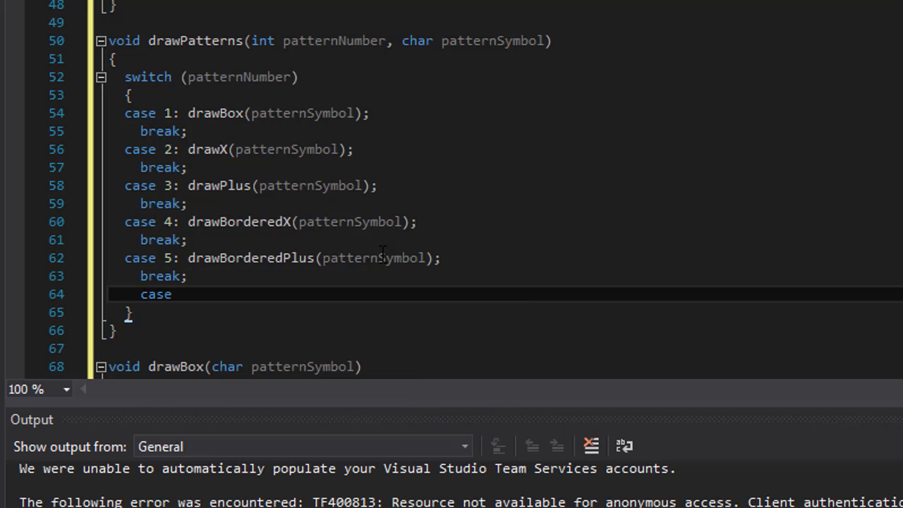
pyautogui.write('6: d')
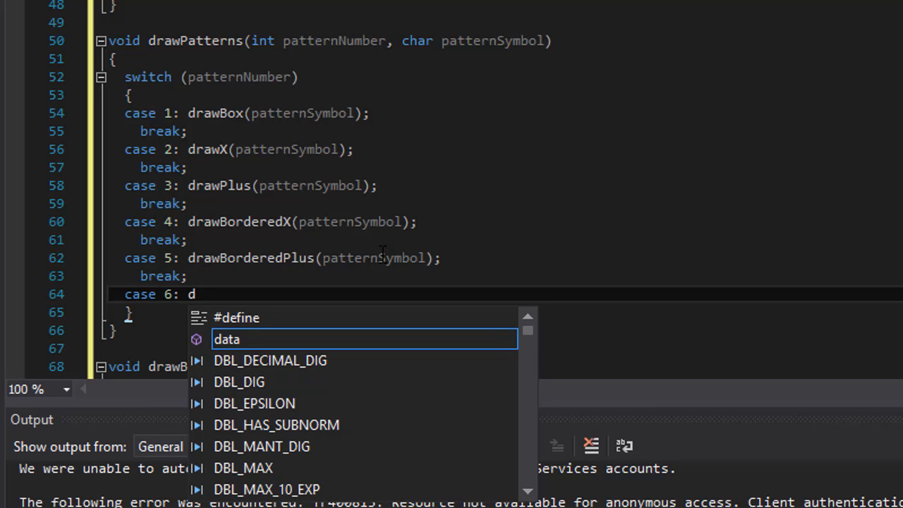
pyautogui.write('rawCheckerBoard(')
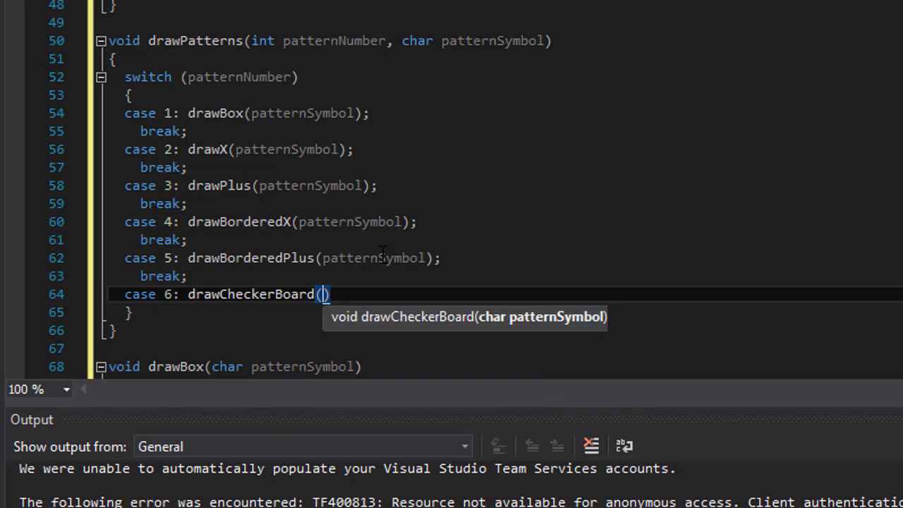
pyautogui.write('patternS')
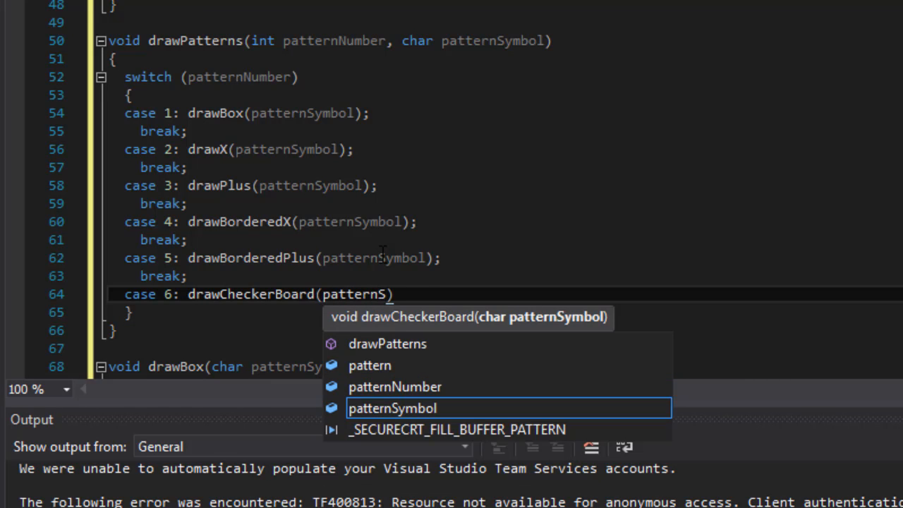
pyautogui.press('Tab')
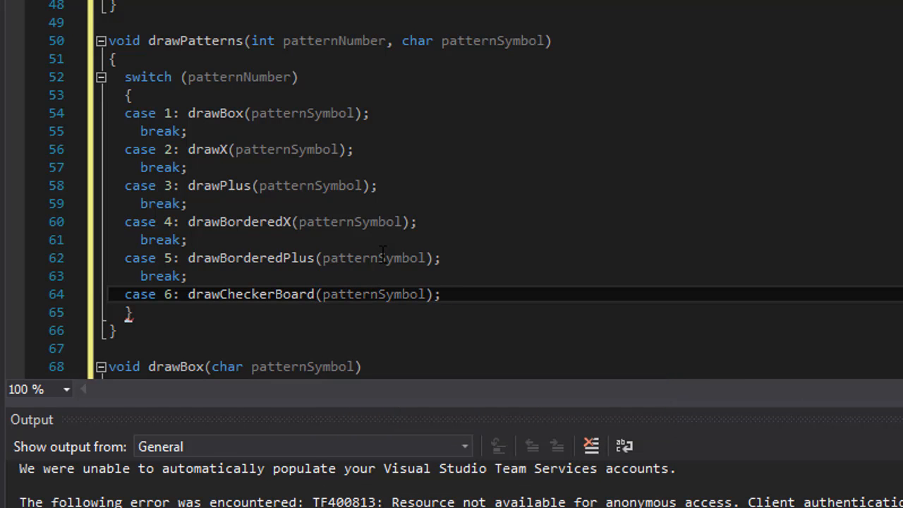
pyautogui.write('break')
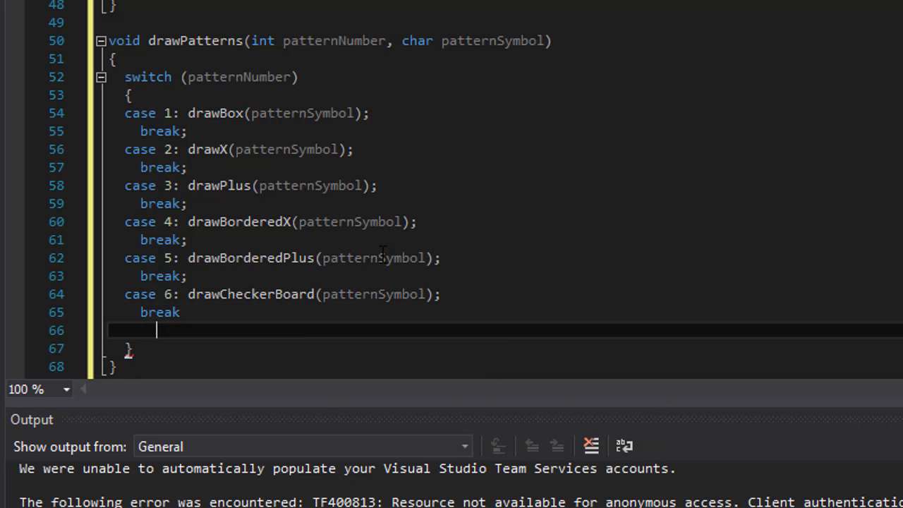
# Add a default case whose cout prints "Invalid pattern. Pattern number must be from 1 to 6\n".
pyautogui.write('default:')
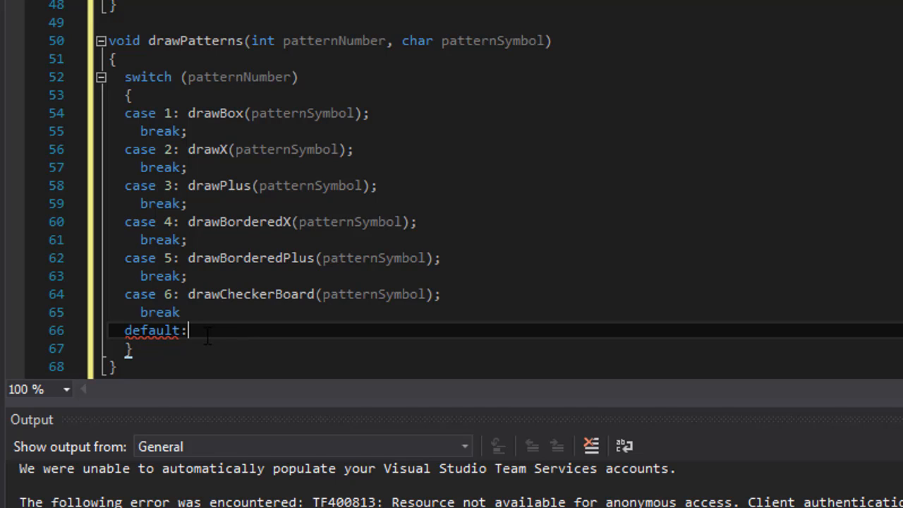
pyautogui.write('cout')
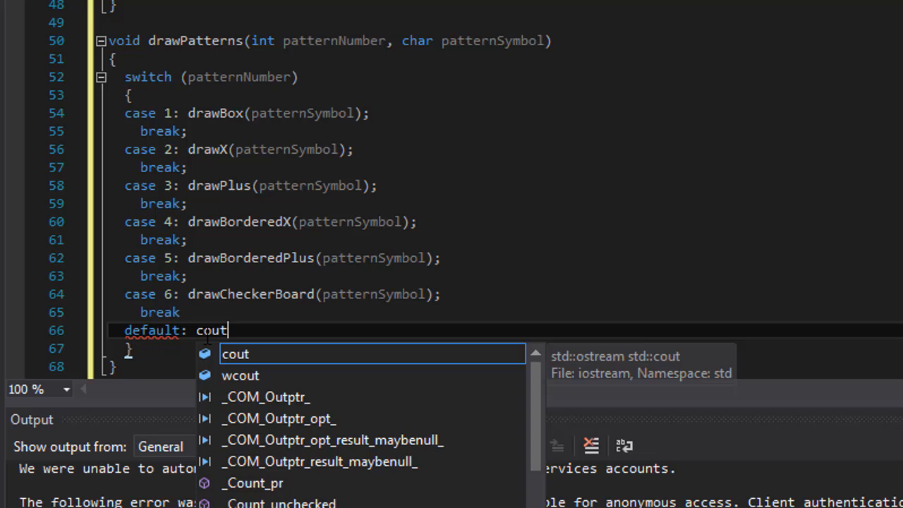
pyautogui.write('<< ""')
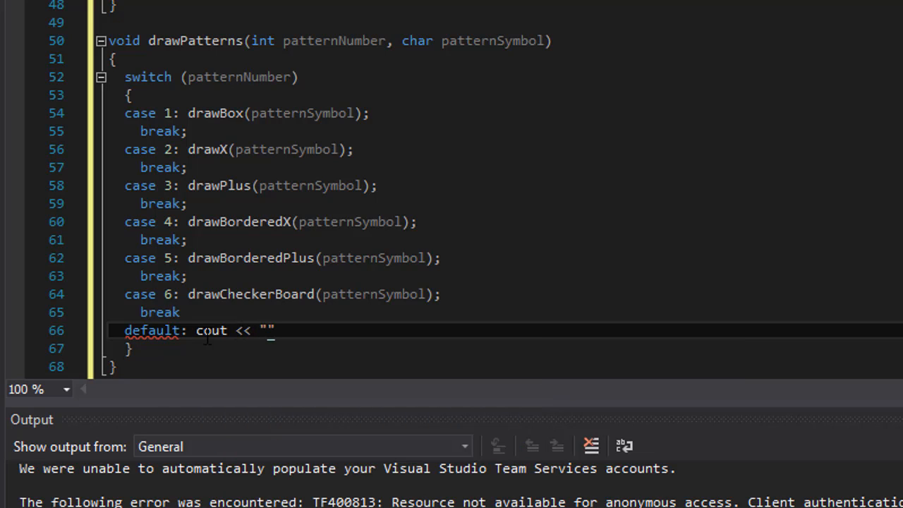
pyautogui.write('Inv')
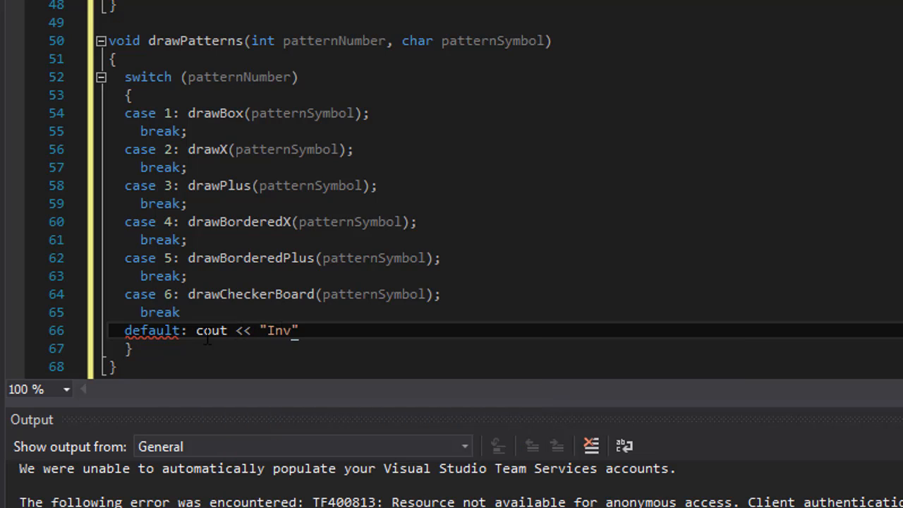
pyautogui.write('alid')
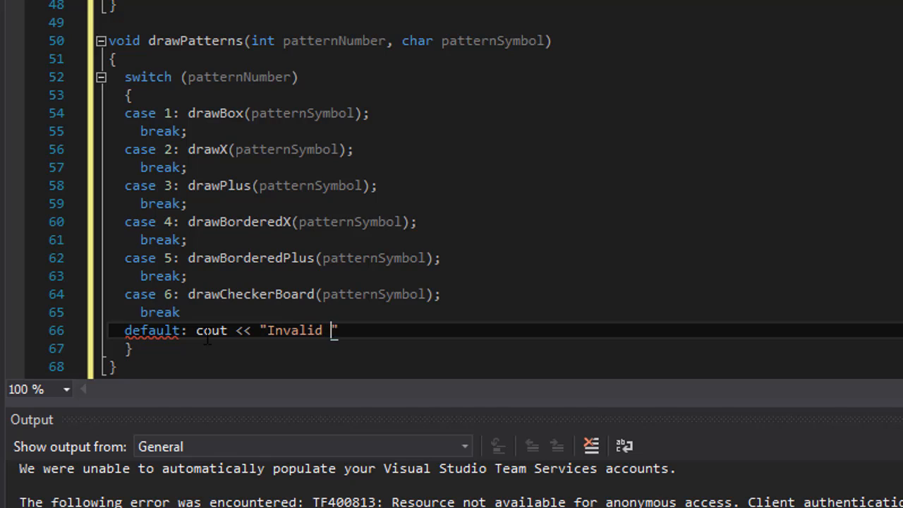
pyautogui.write('pattern.')
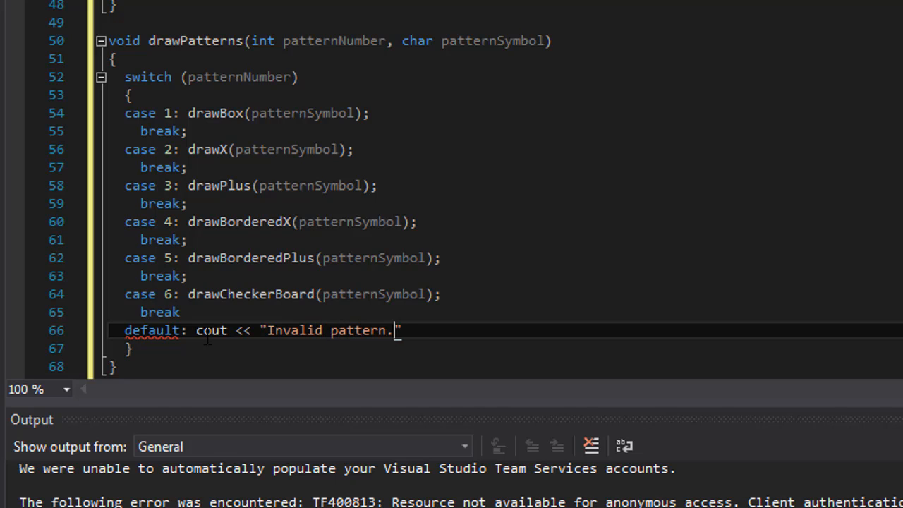
pyautogui.write('Pattern number')
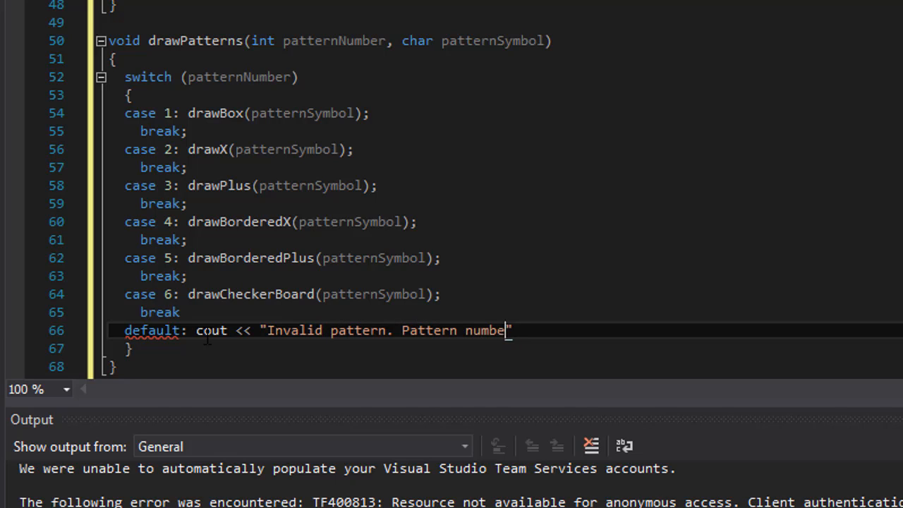
pyautogui.write('must be')
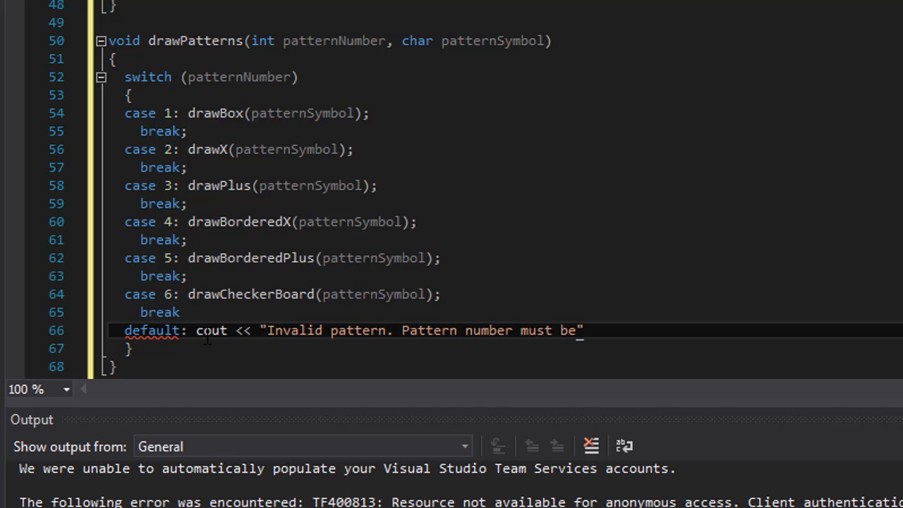
pyautogui.write('from 1 to')
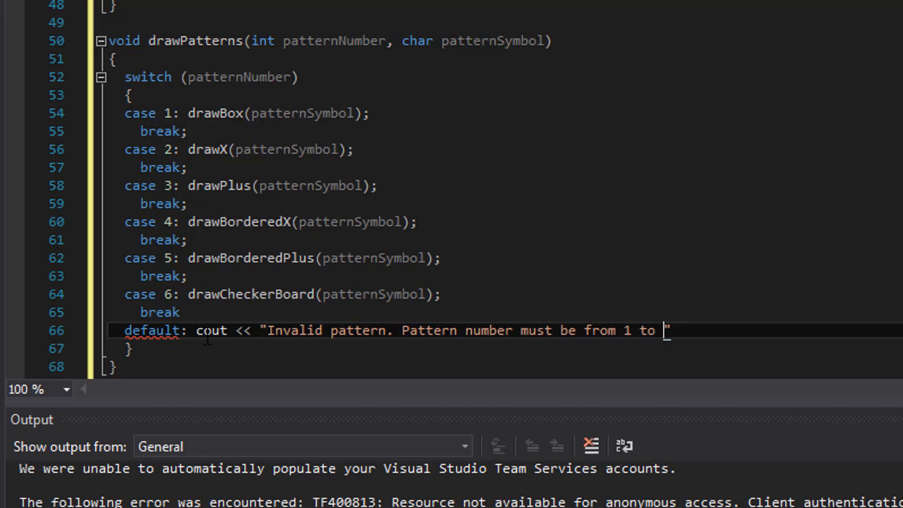
pyautogui.write('6')
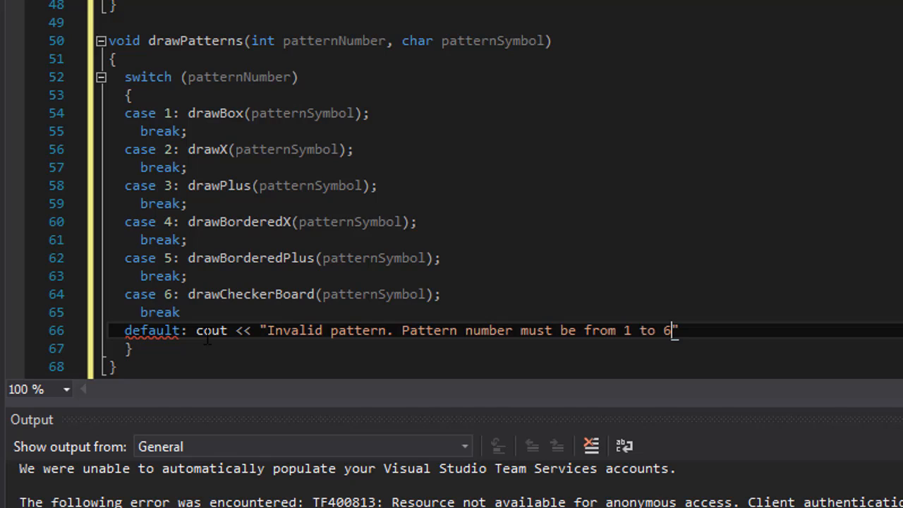
pyautogui.write('\\n')
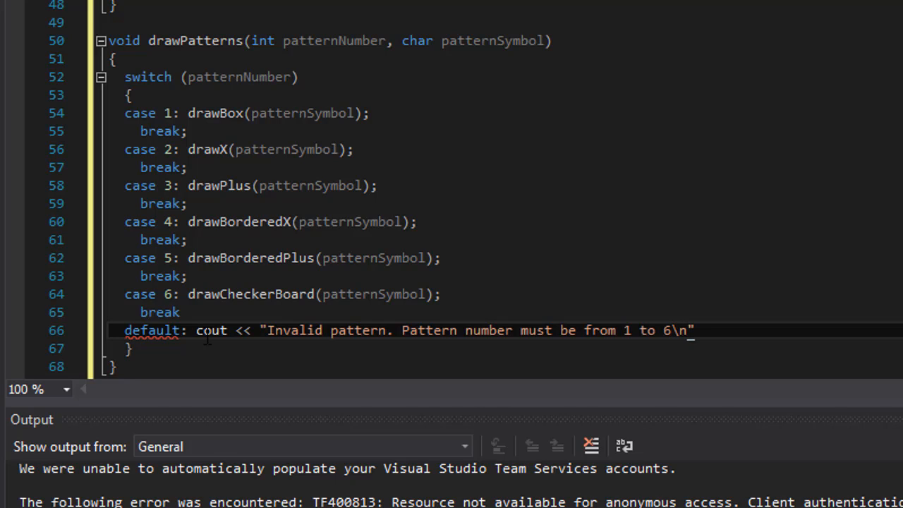
pyautogui.write(';')
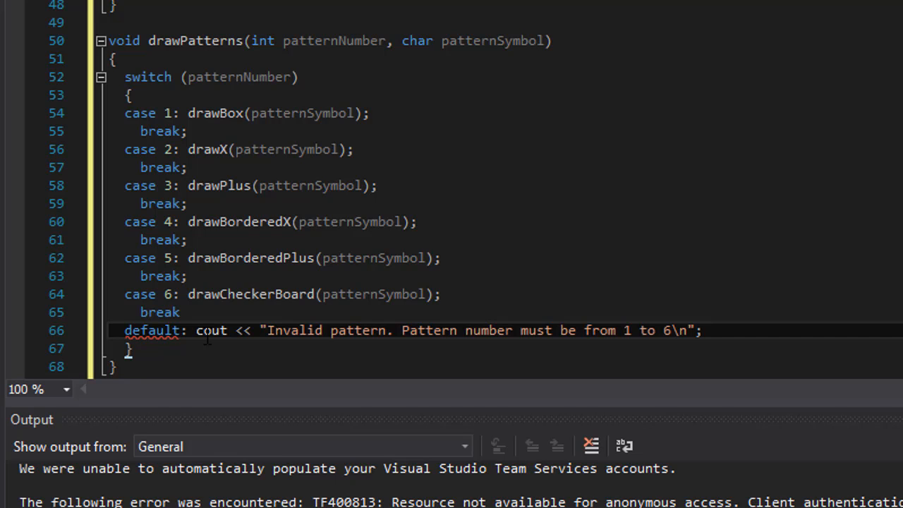
pyautogui.scroll(-3)
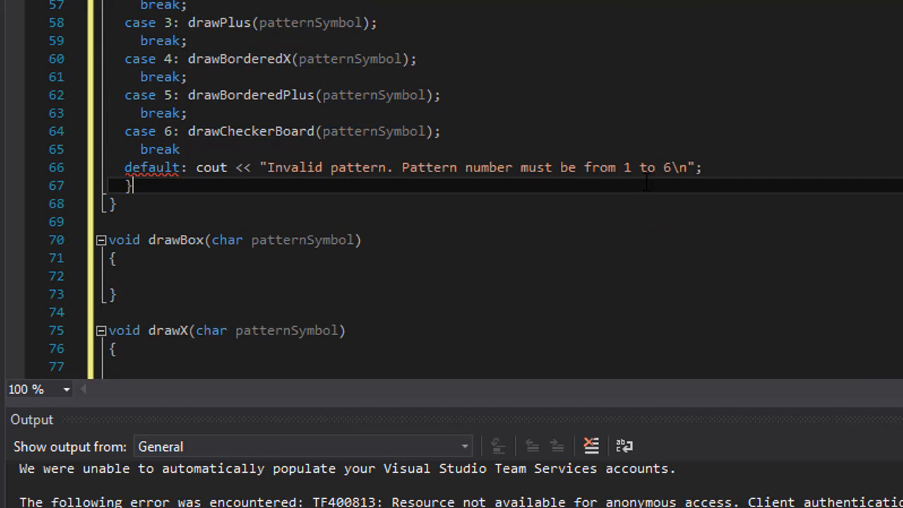
pyautogui.moveTo(728, 158)
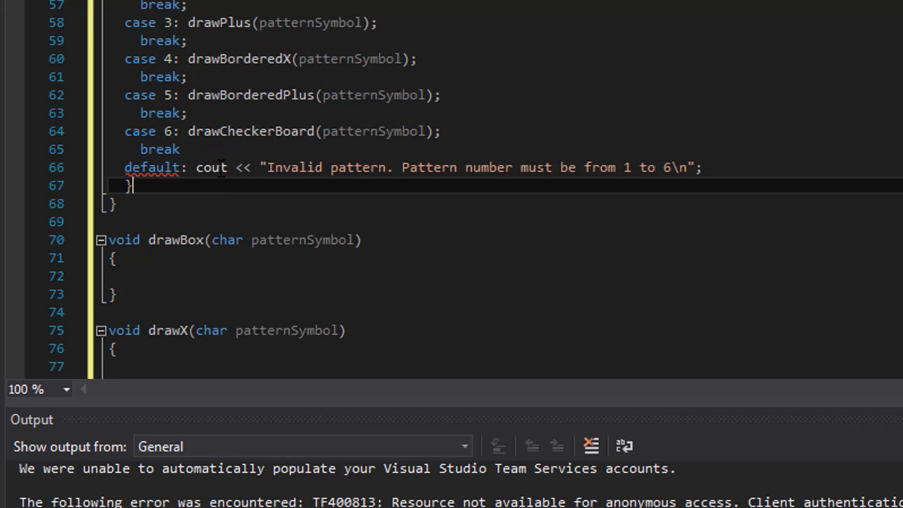
pyautogui.click(265, 166)
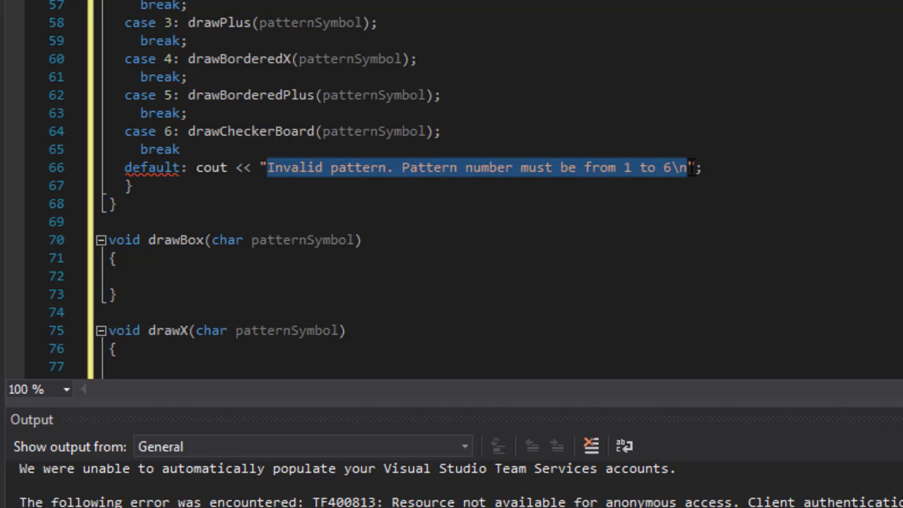
pyautogui.moveTo(412, 203)
pyautogui.write(';')
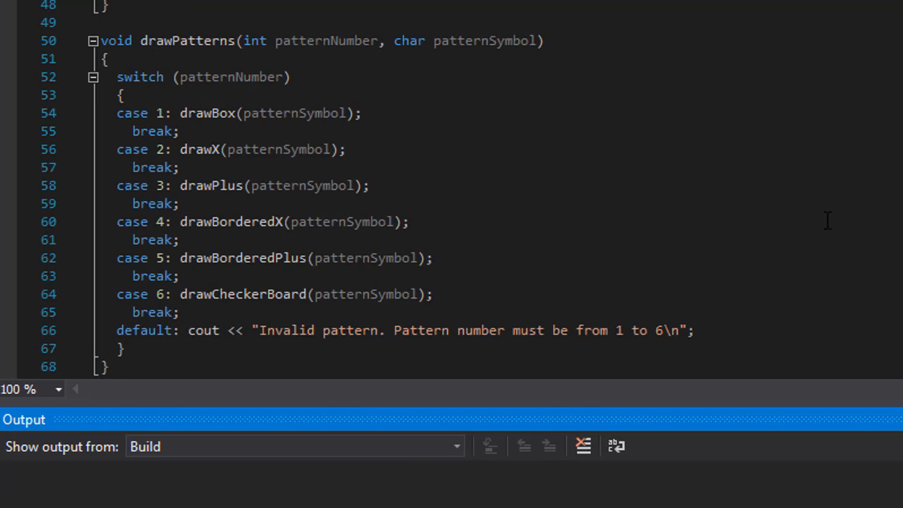
pyautogui.moveTo(579, 308)
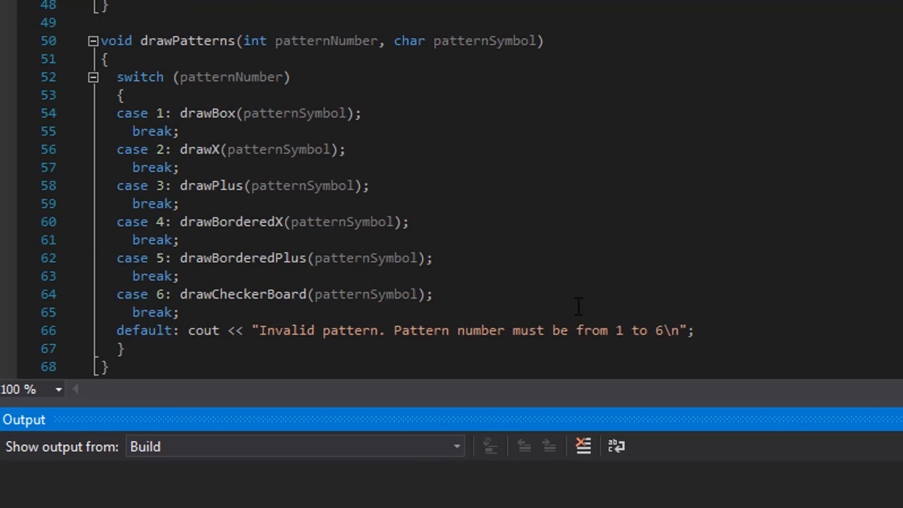
# Run the program without debugging and dismiss the finished console window.
pyautogui.scroll(-3)
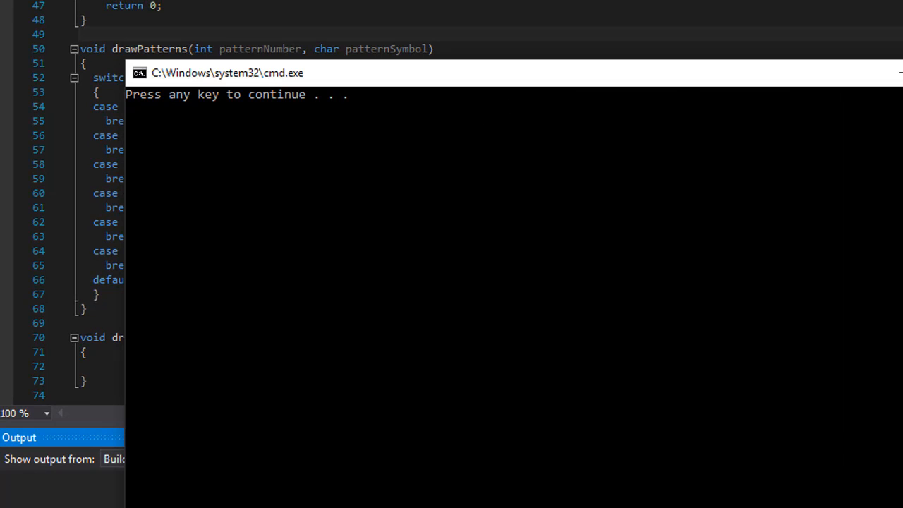
pyautogui.press('enter')
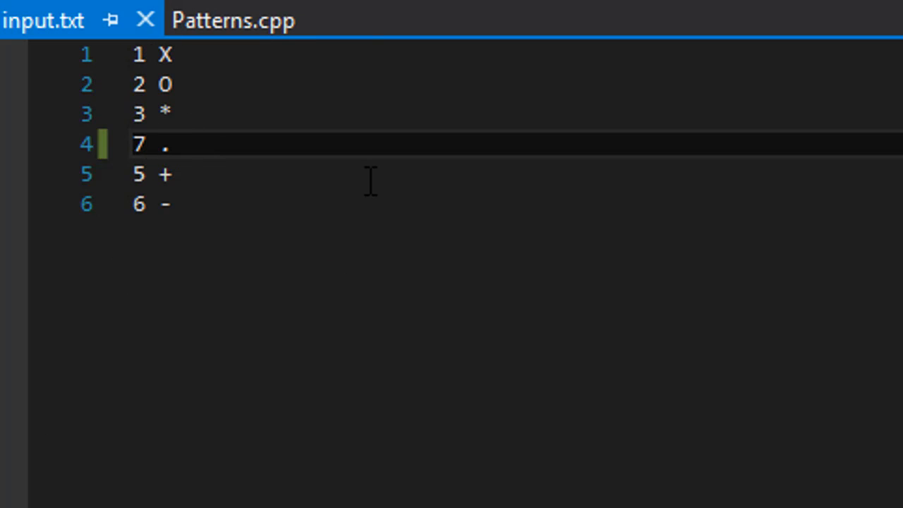
# Return from input.txt with its invalid pattern 7 line to the Patterns.cpp source.
pyautogui.click(233, 19)
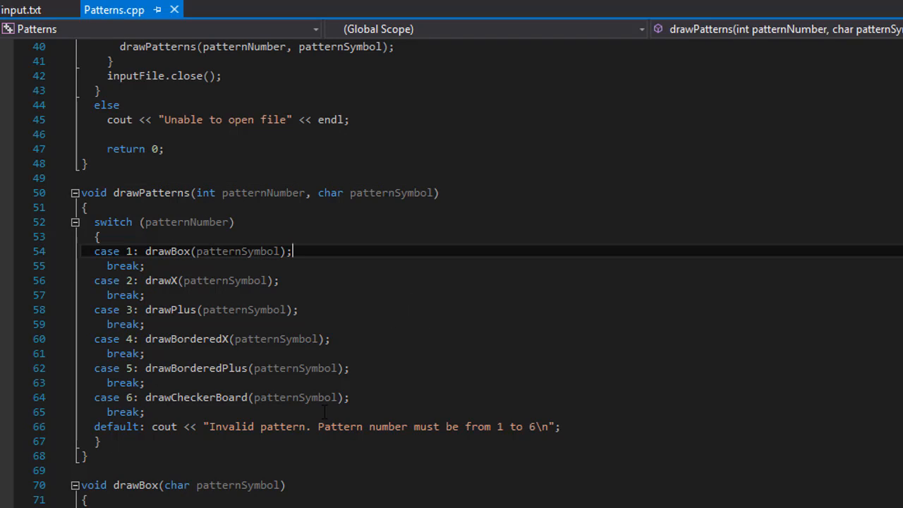
pyautogui.moveTo(164, 426)
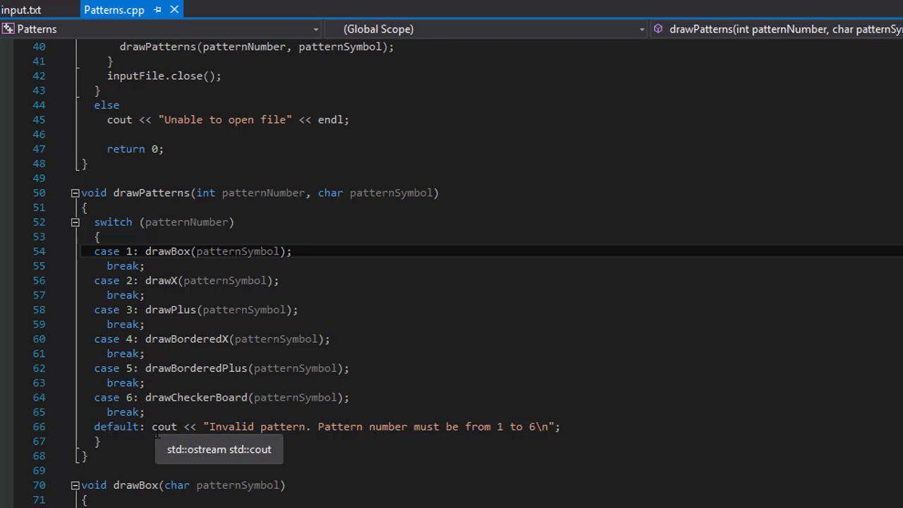
pyautogui.moveTo(618, 295)
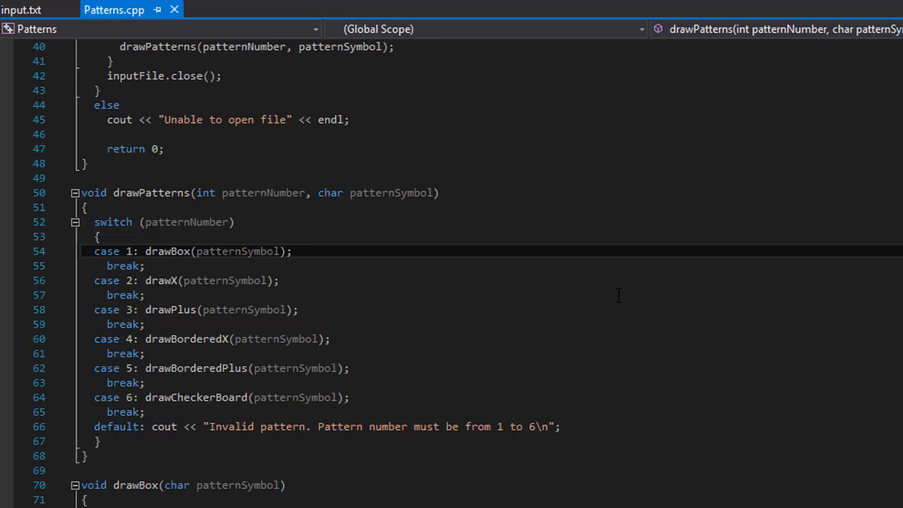
pyautogui.moveTo(448, 376)
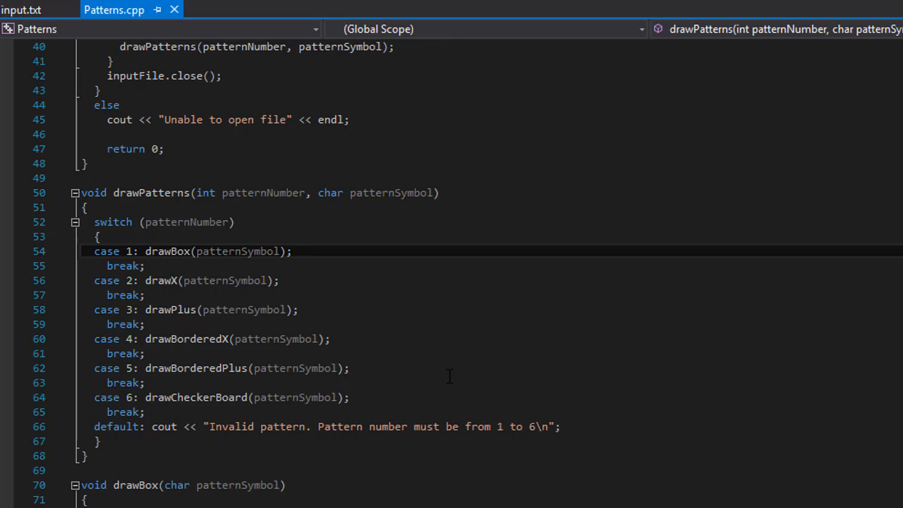
# Move the default case's cout statement onto its own line below the default: label.
pyautogui.scroll(3)
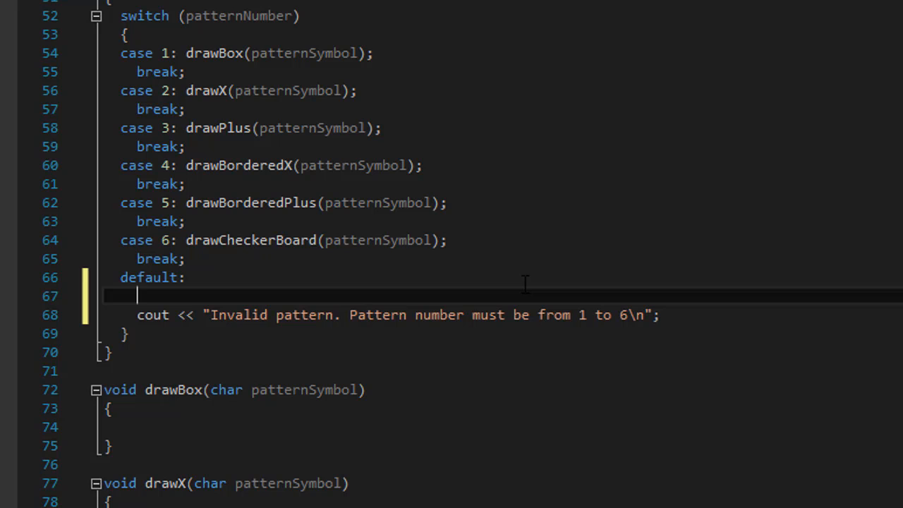
# Declare ofstream outputFile in the default case.
pyautogui.write('ofstream')
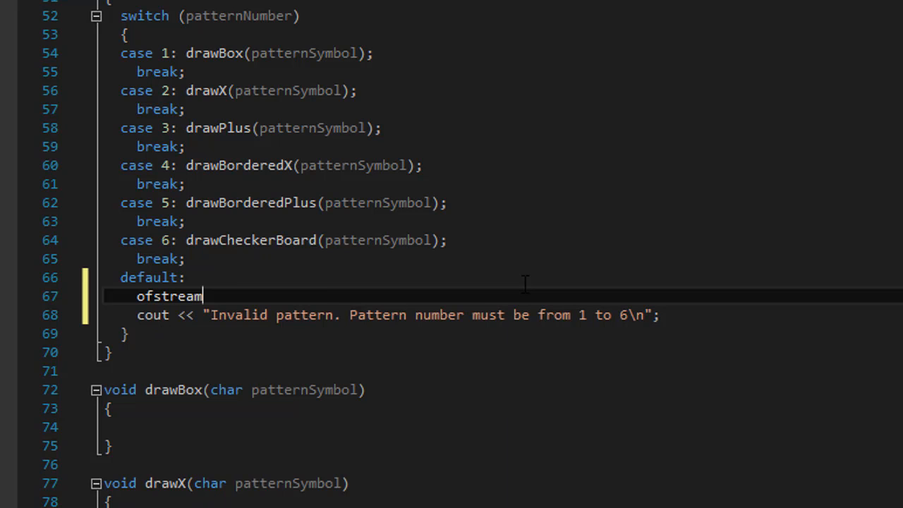
pyautogui.write('output')
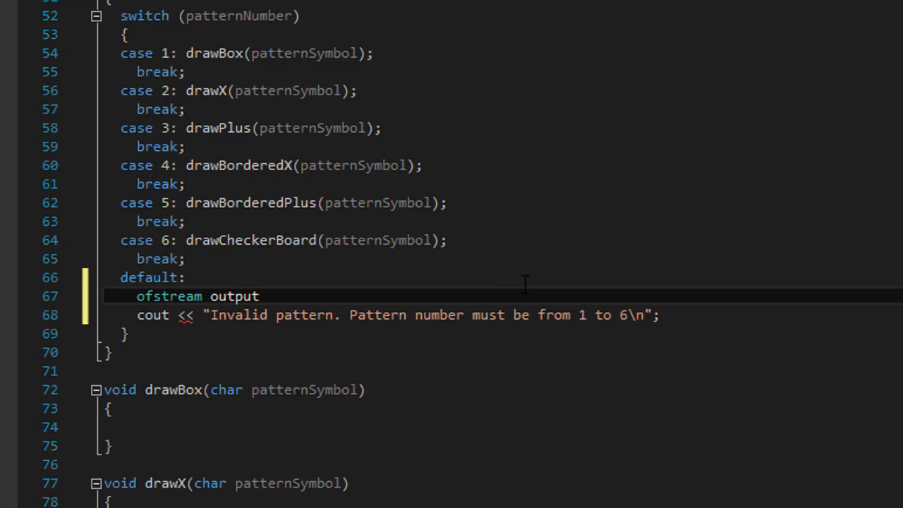
pyautogui.write('File')
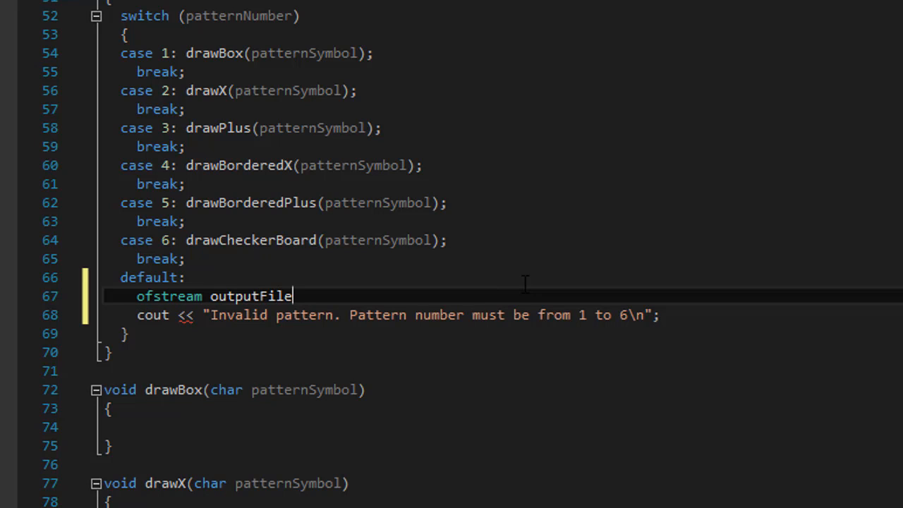
pyautogui.write(';')
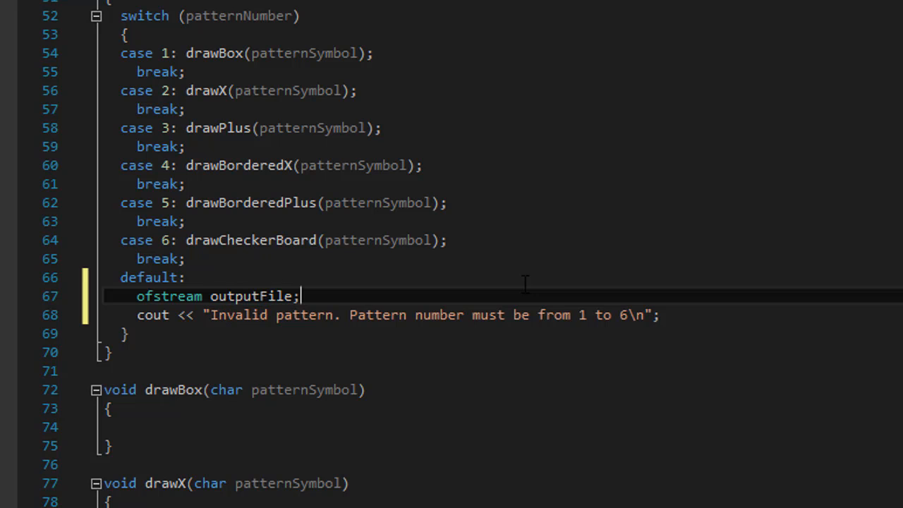
pyautogui.press('enter')
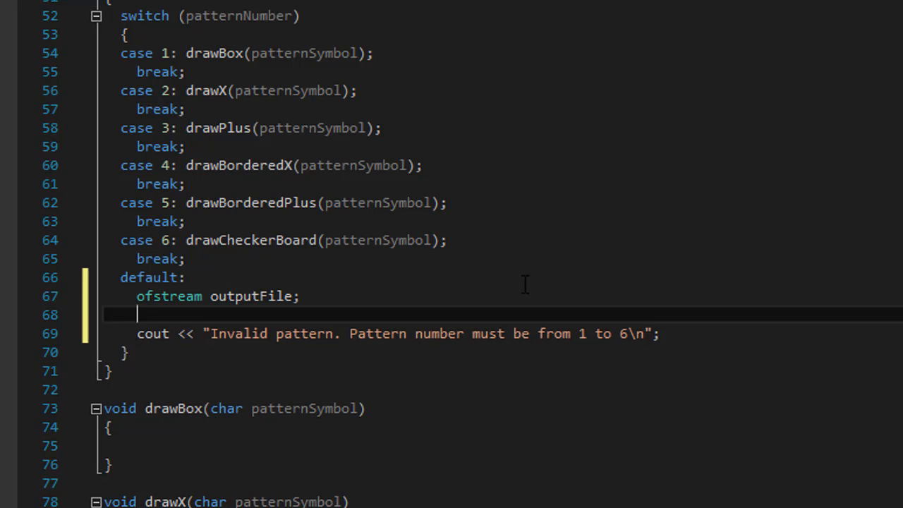
# Open outputFile on FILE_NAME_OUTPUT in ios::app append mode.
pyautogui.write('outputFile')
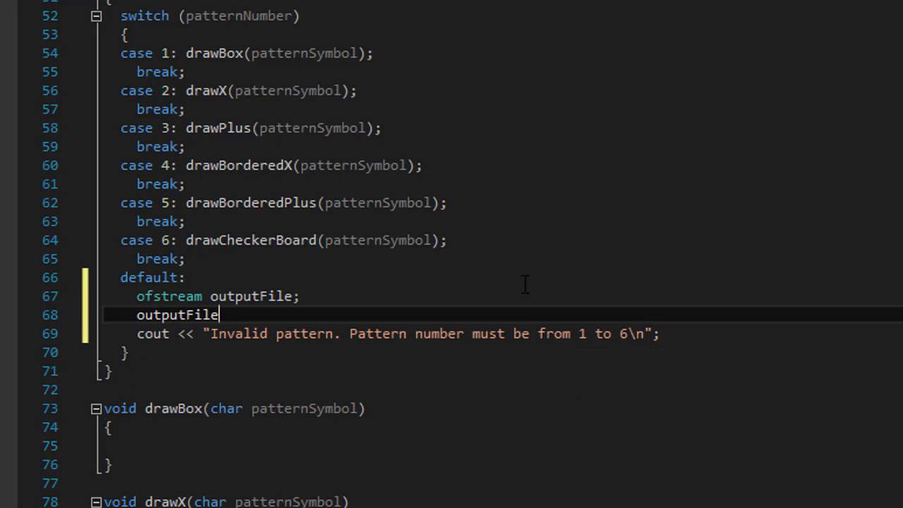
pyautogui.write('.open(')
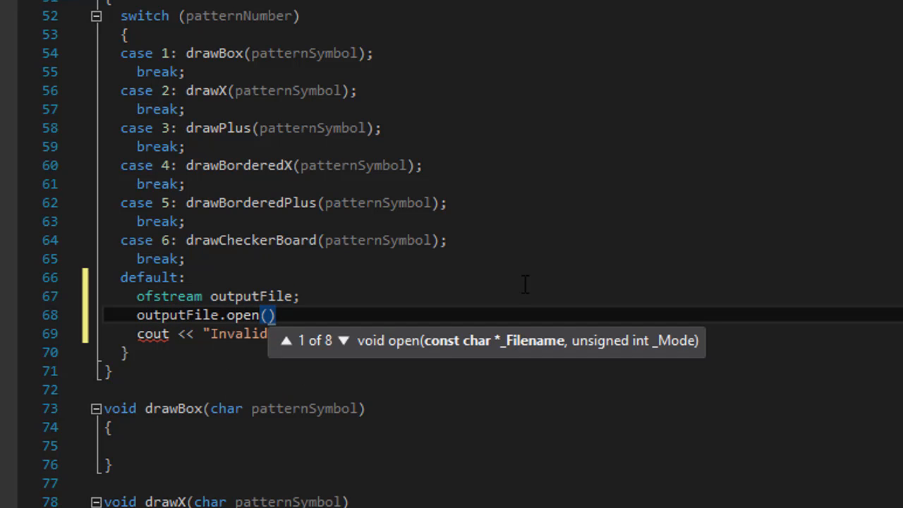
pyautogui.write('FILE')
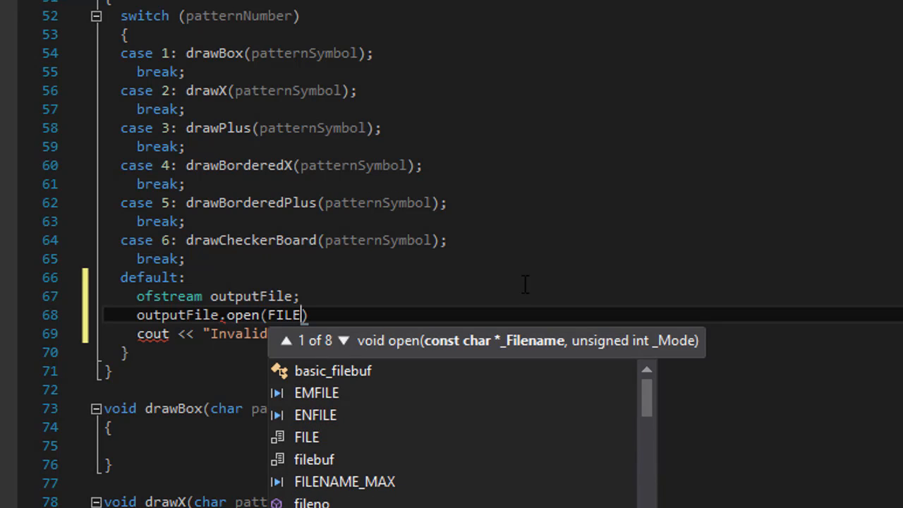
pyautogui.write('_NAME_OUTPUT,')
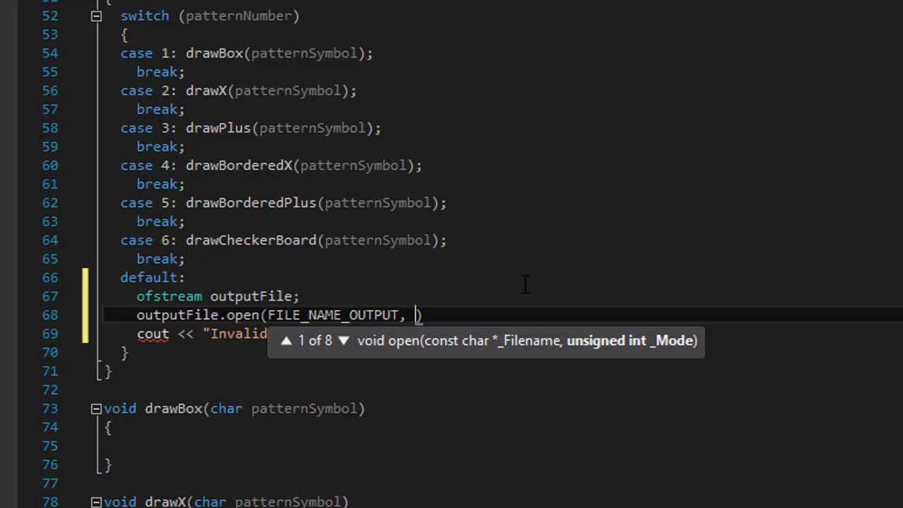
pyautogui.write('io::')
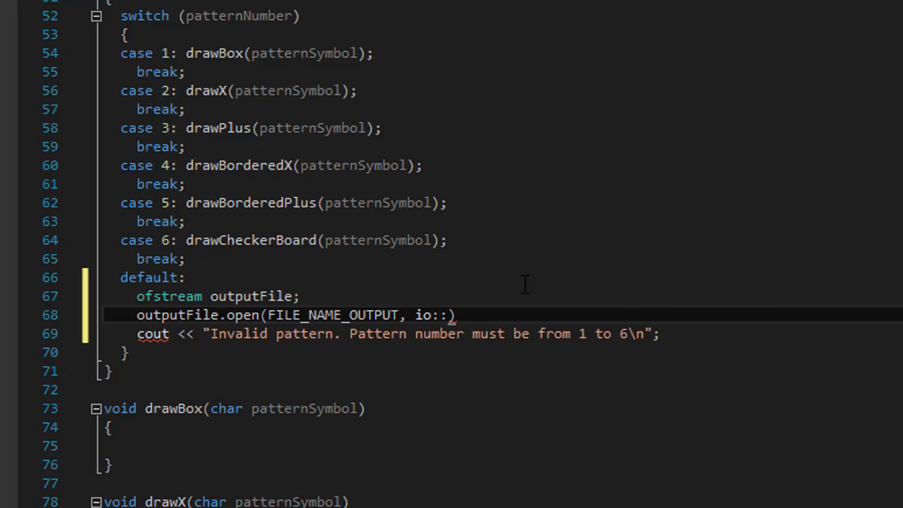
pyautogui.write('a')
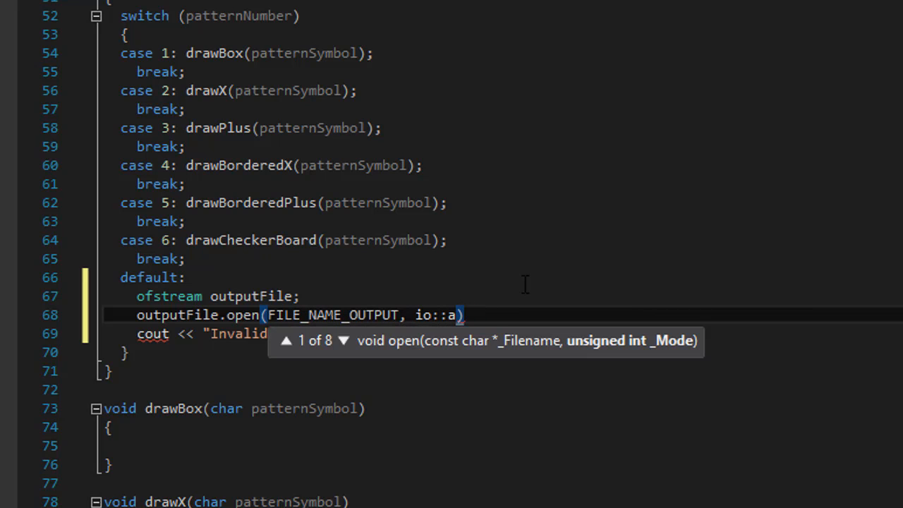
pyautogui.write('pp')
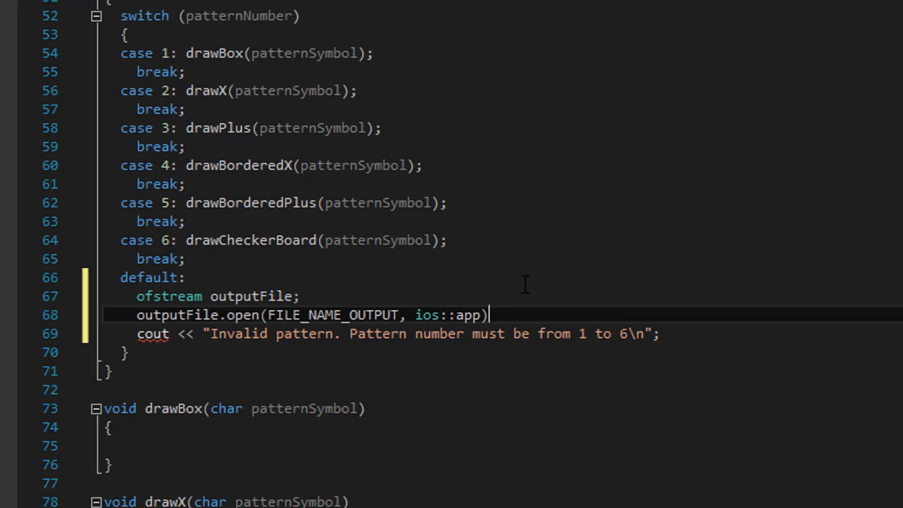
pyautogui.write(';')
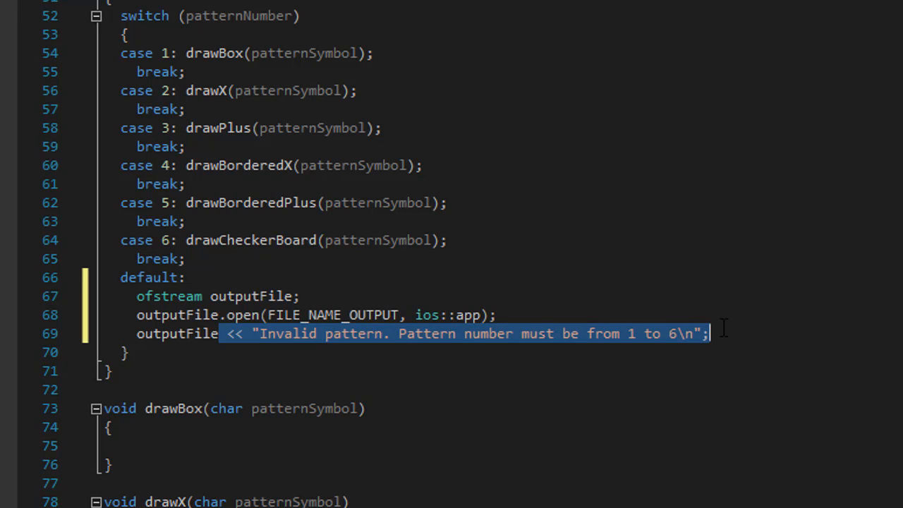
# Write outputFile << endl lines after the invalid-pattern message.
pyautogui.click(711, 333)
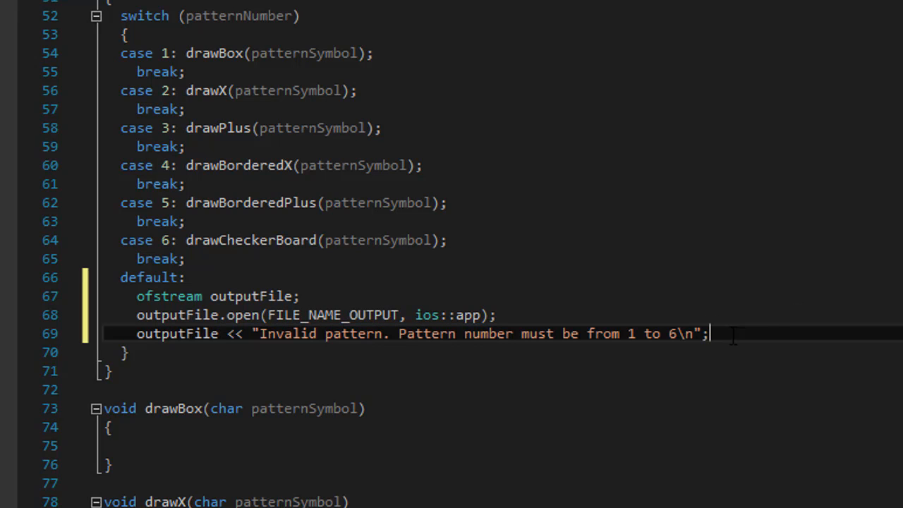
pyautogui.press('enter')
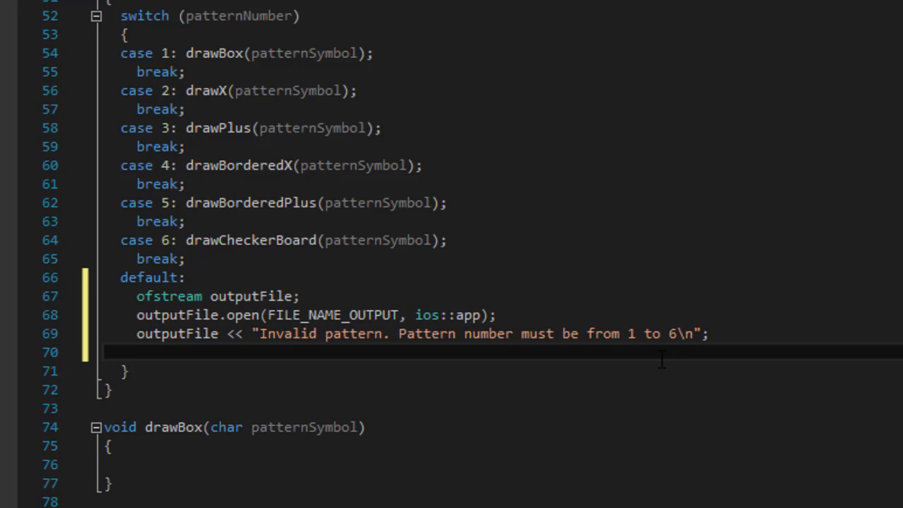
pyautogui.write('outputFile')
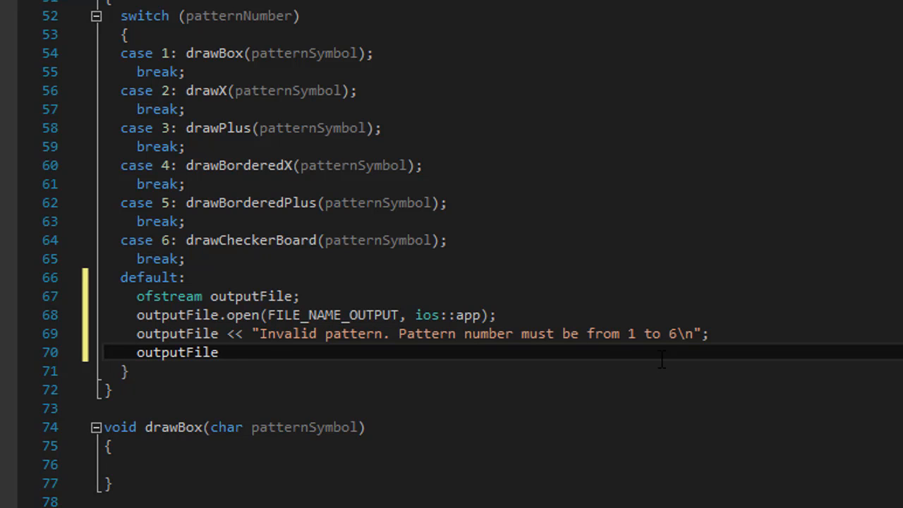
pyautogui.write('<< endl;')
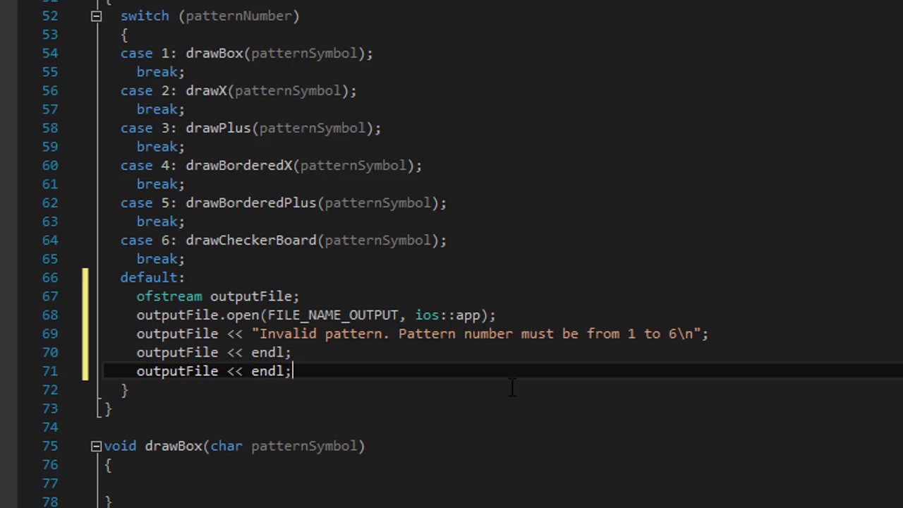
# Close the file with outputFile.close() at the end of the default case.
pyautogui.write('ou')
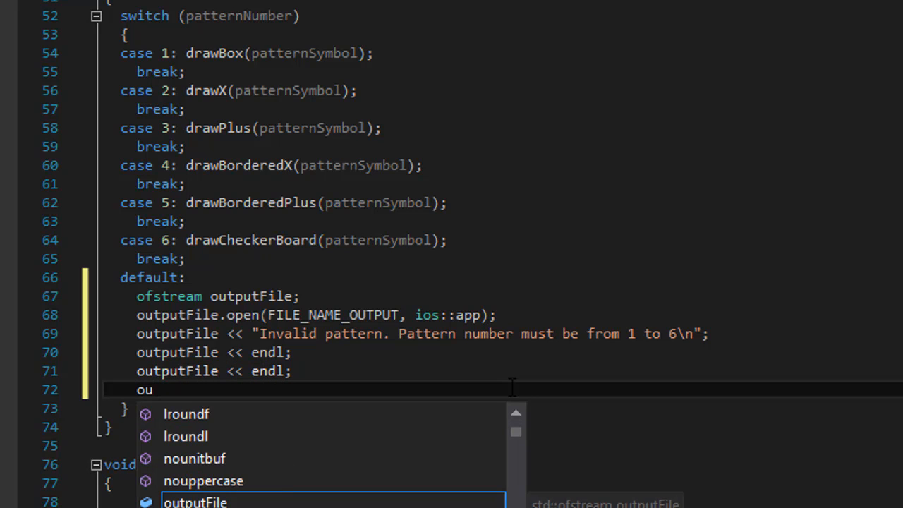
pyautogui.press('Tab')
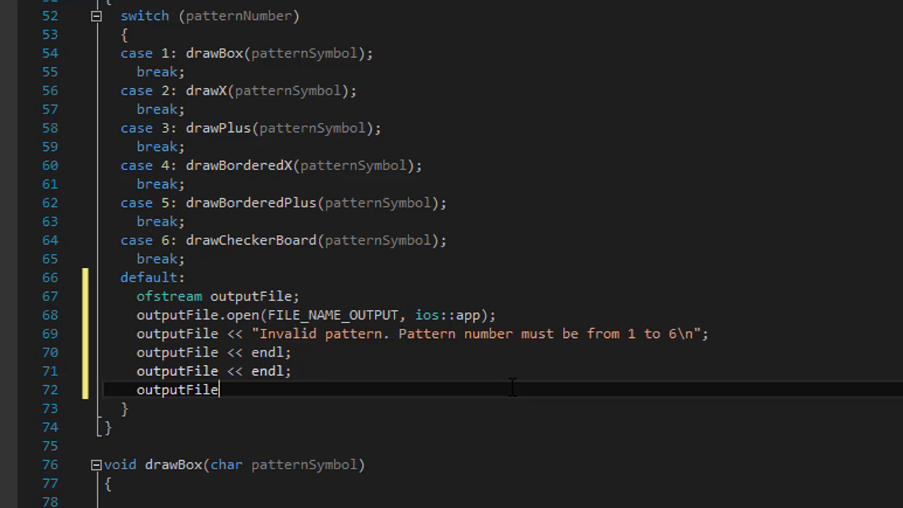
pyautogui.write('.close')
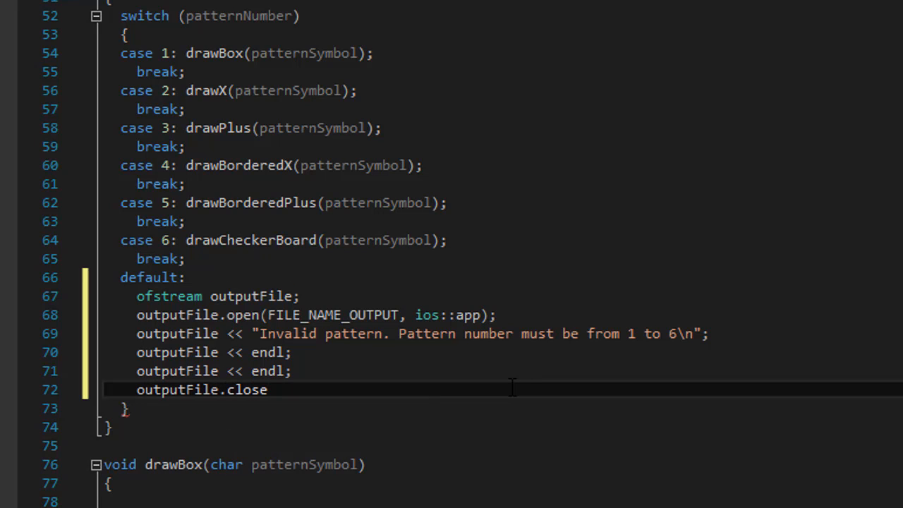
pyautogui.write('();')
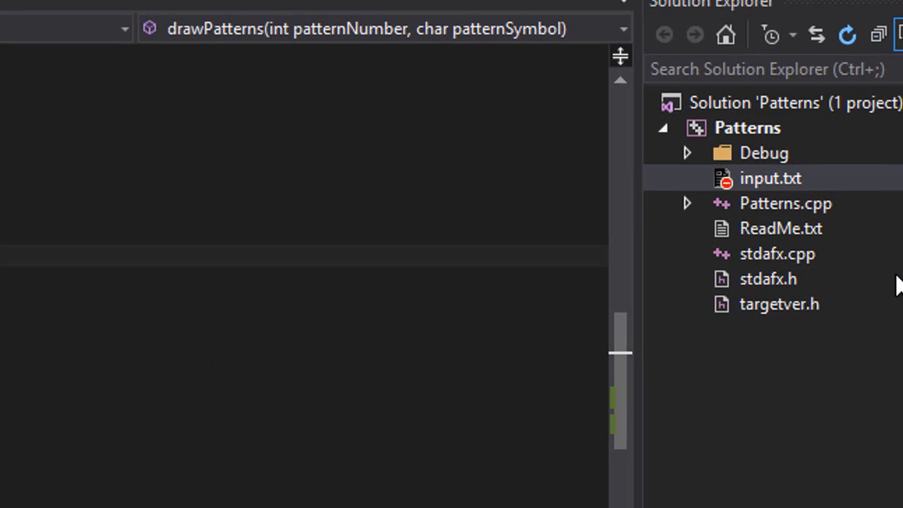
# Add the generated patterns.txt file to the Patterns project in Solution Explorer.
pyautogui.click(771, 178)
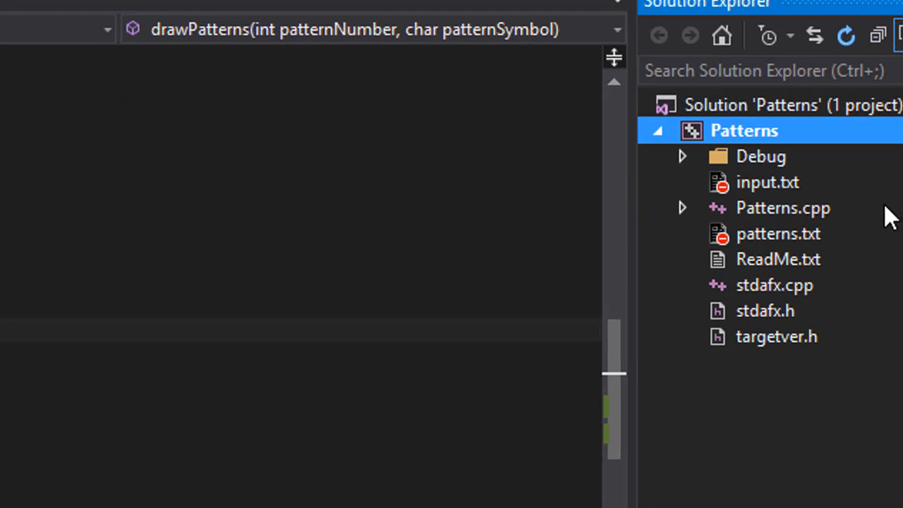
pyautogui.moveTo(790, 205)
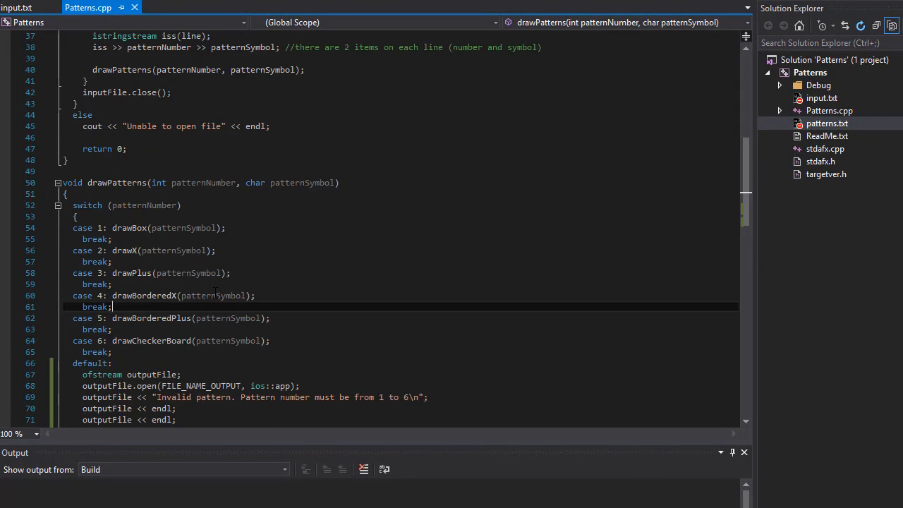
pyautogui.scroll(-3)
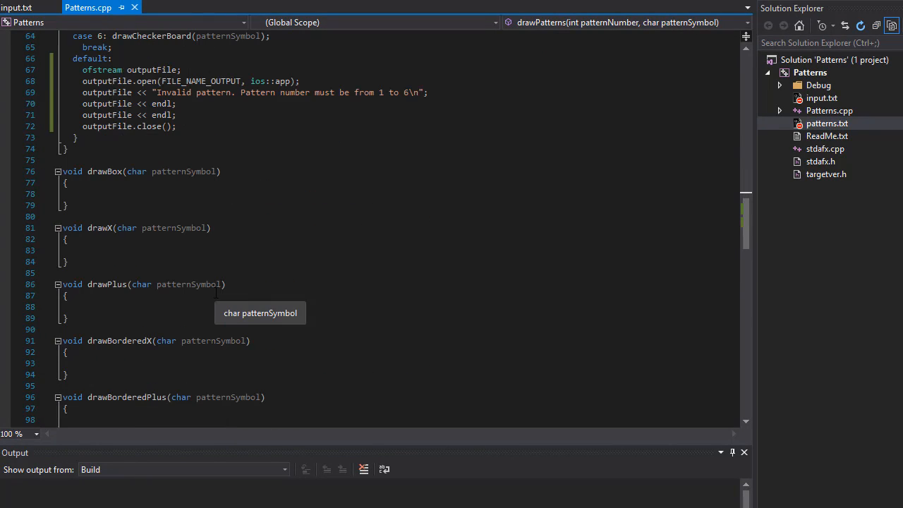
pyautogui.moveTo(288, 225)
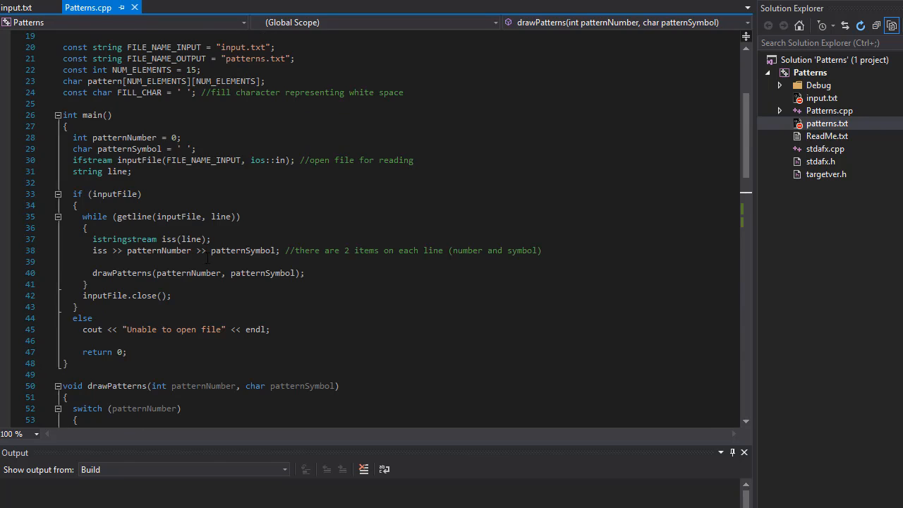
pyautogui.scroll(-3)
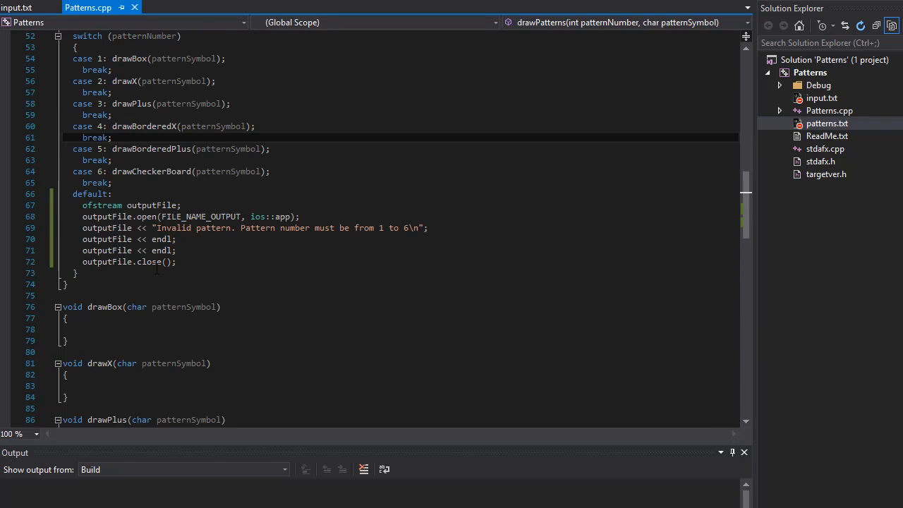
pyautogui.scroll(-3)
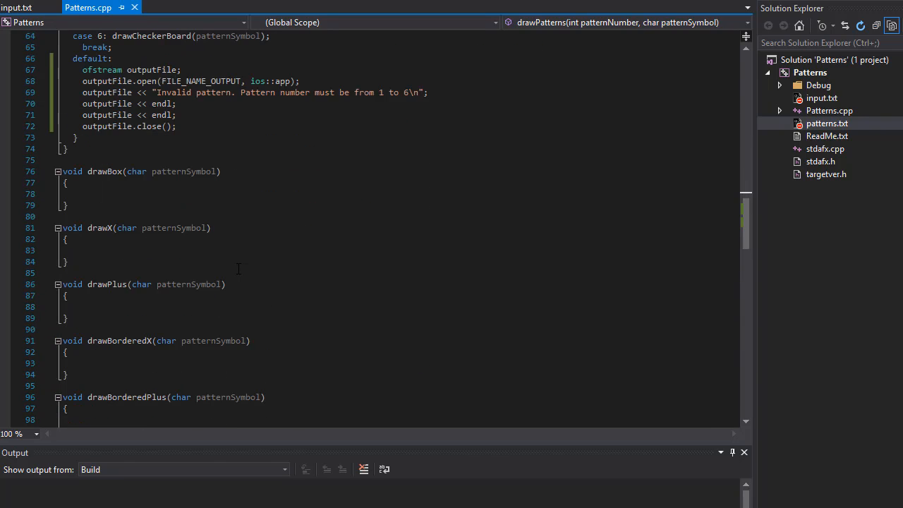
pyautogui.scroll(-3)
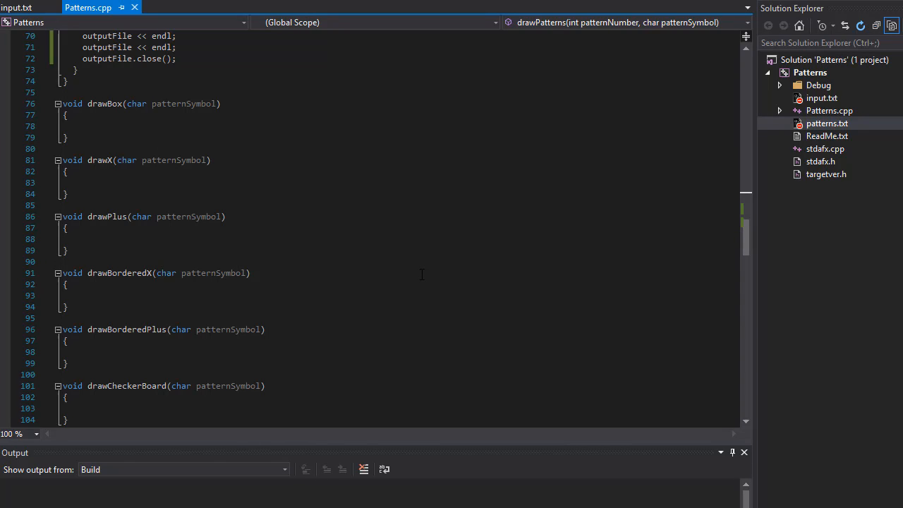
pyautogui.moveTo(271, 254)
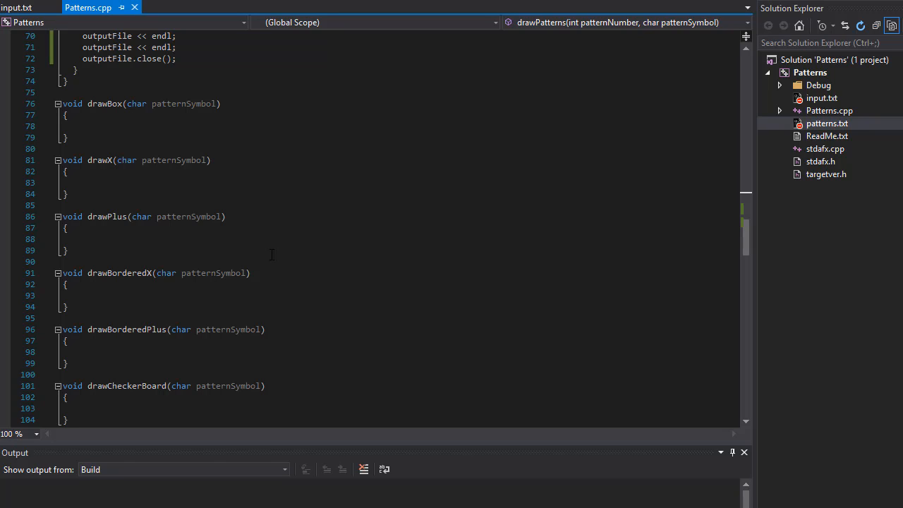
pyautogui.moveTo(748, 409)
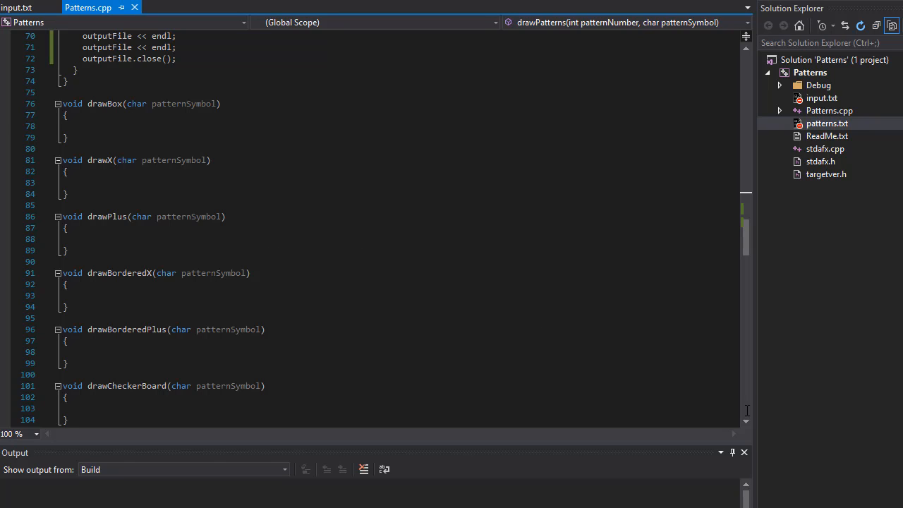